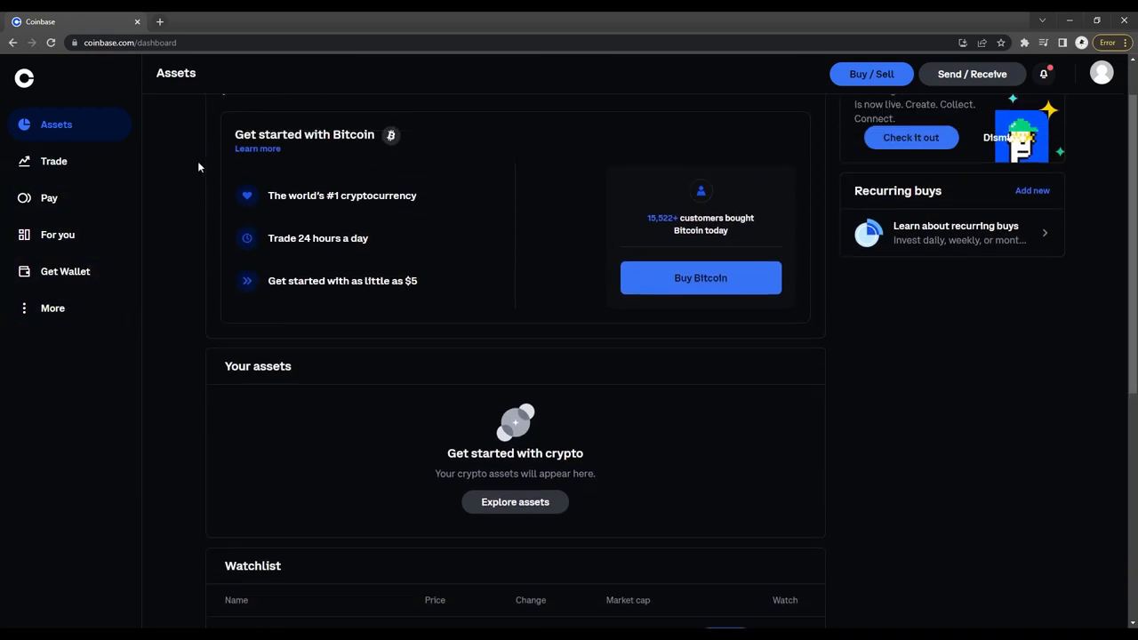
Open the coinbase.com homepage in a new tab, then scroll the dashboard down.
scroll(up, 3)
text(coi)
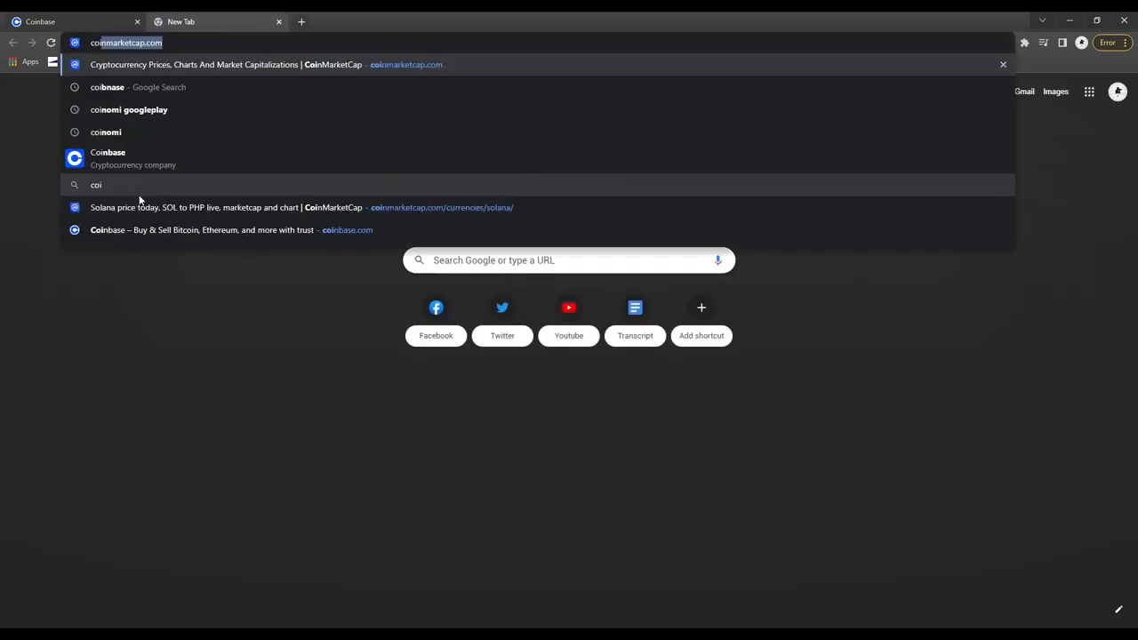
click(231, 229)
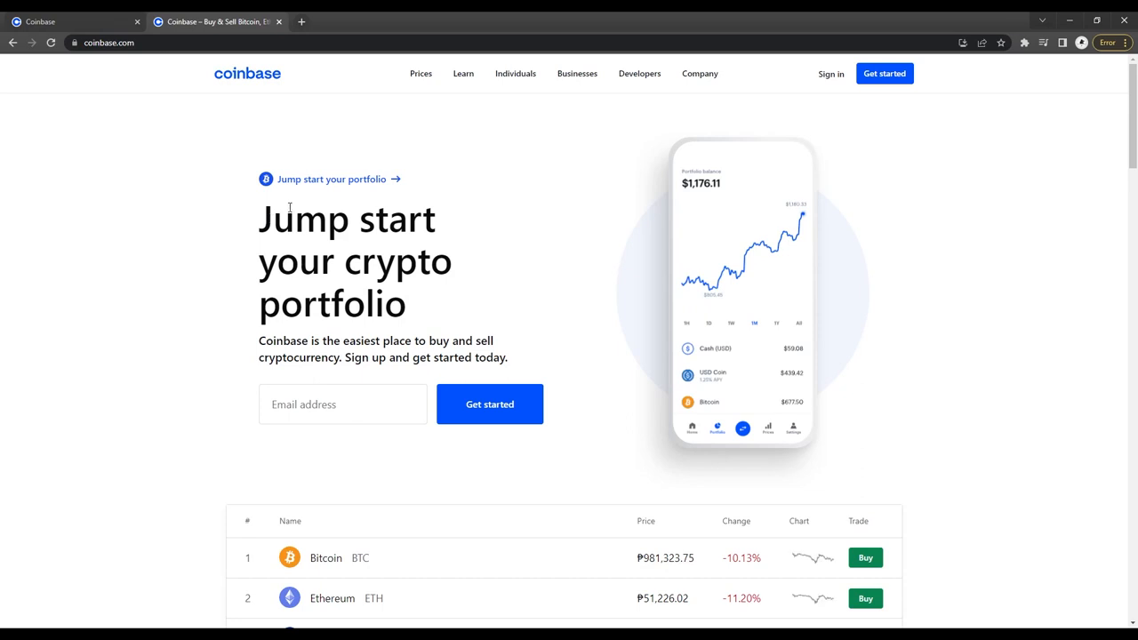
mouse_move(625, 614)
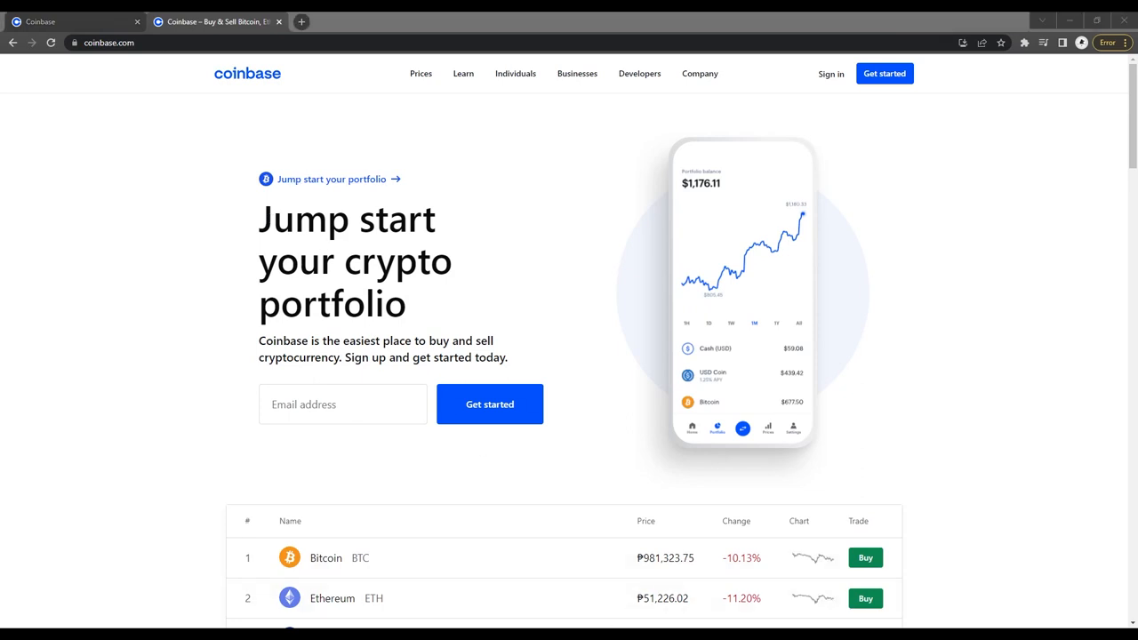
scroll(down, 3)
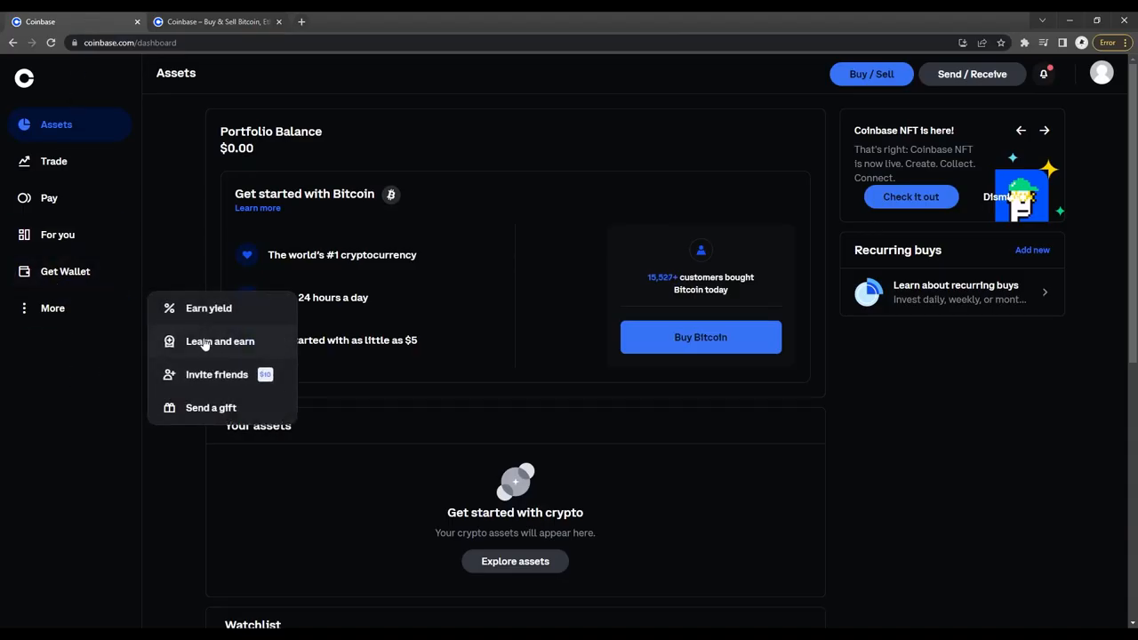
Review the $10 BTC Learn and earn page, toggle the More menu, then return to Assets.
click(219, 341)
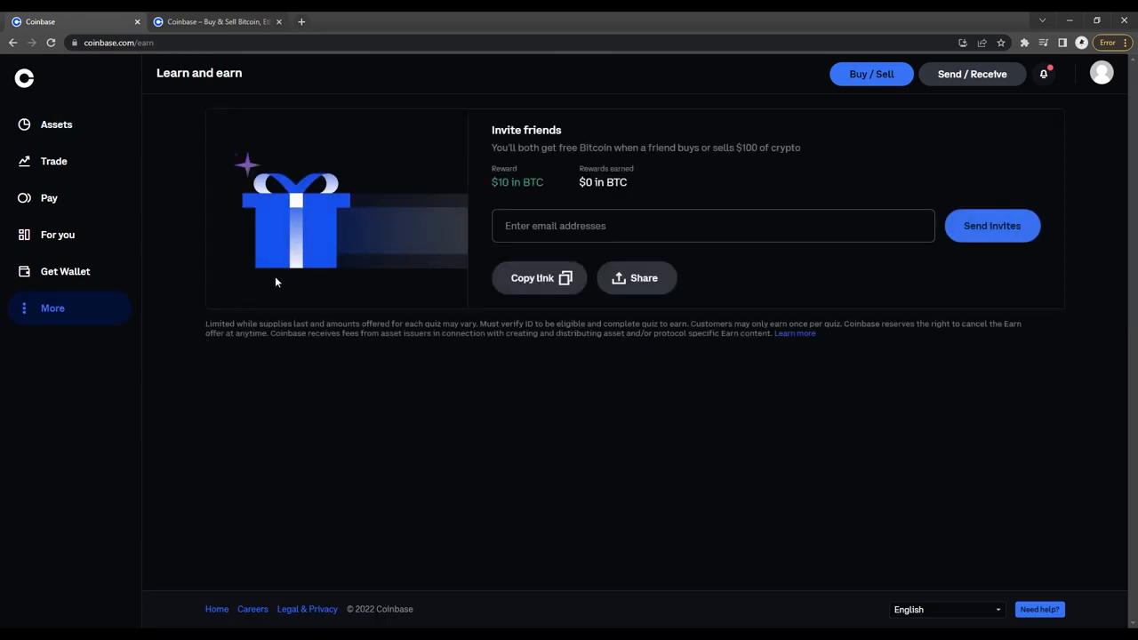
mouse_move(336, 261)
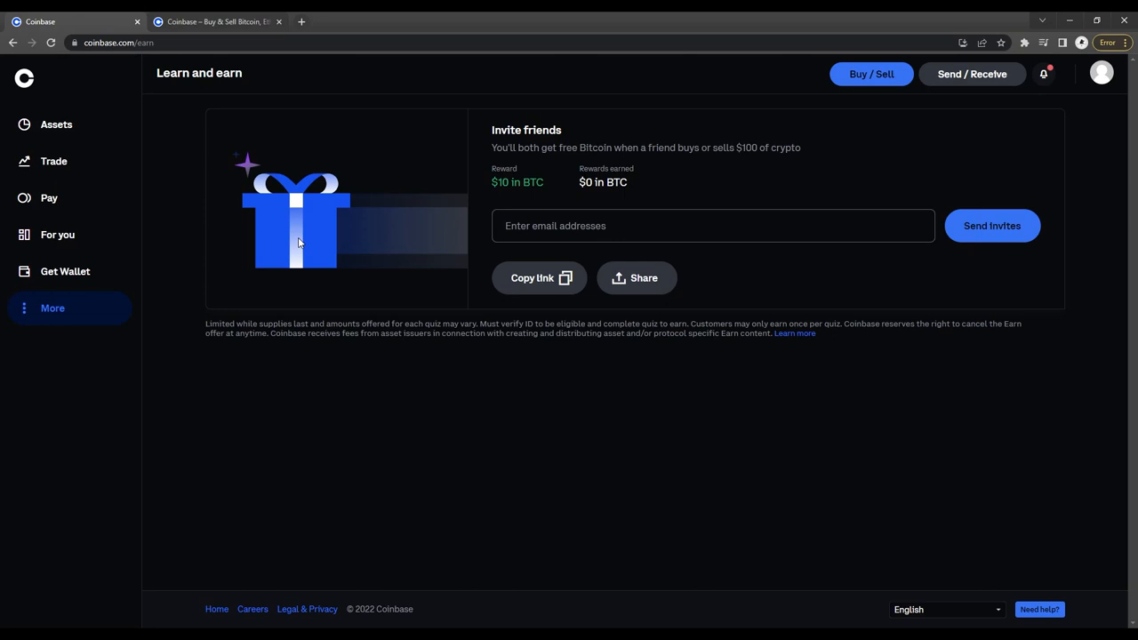
click(51, 308)
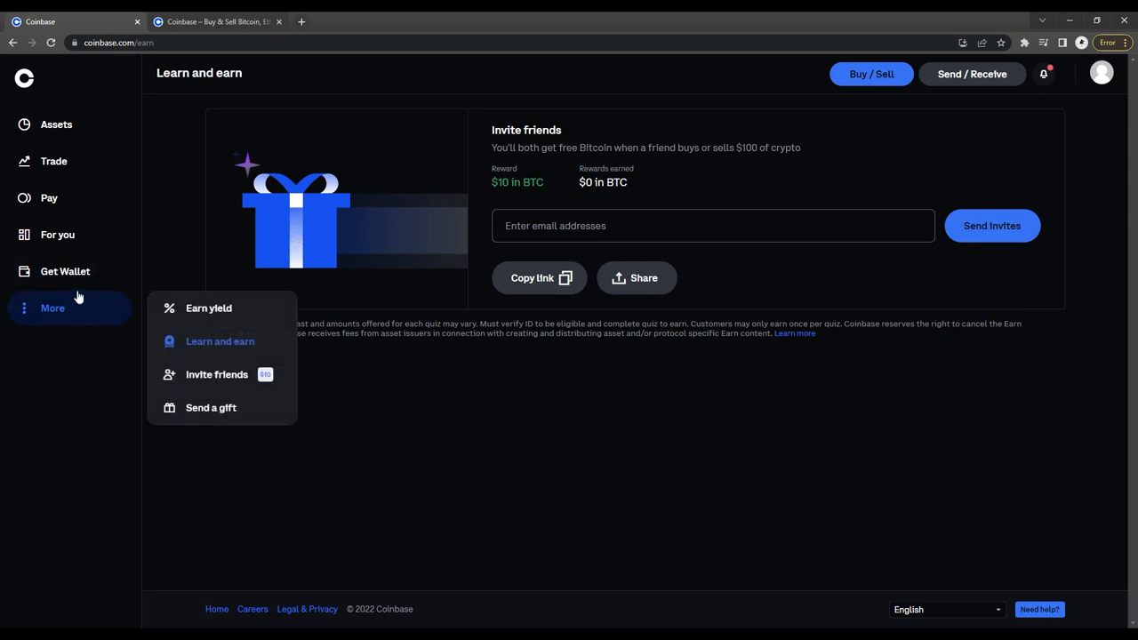
mouse_move(208, 360)
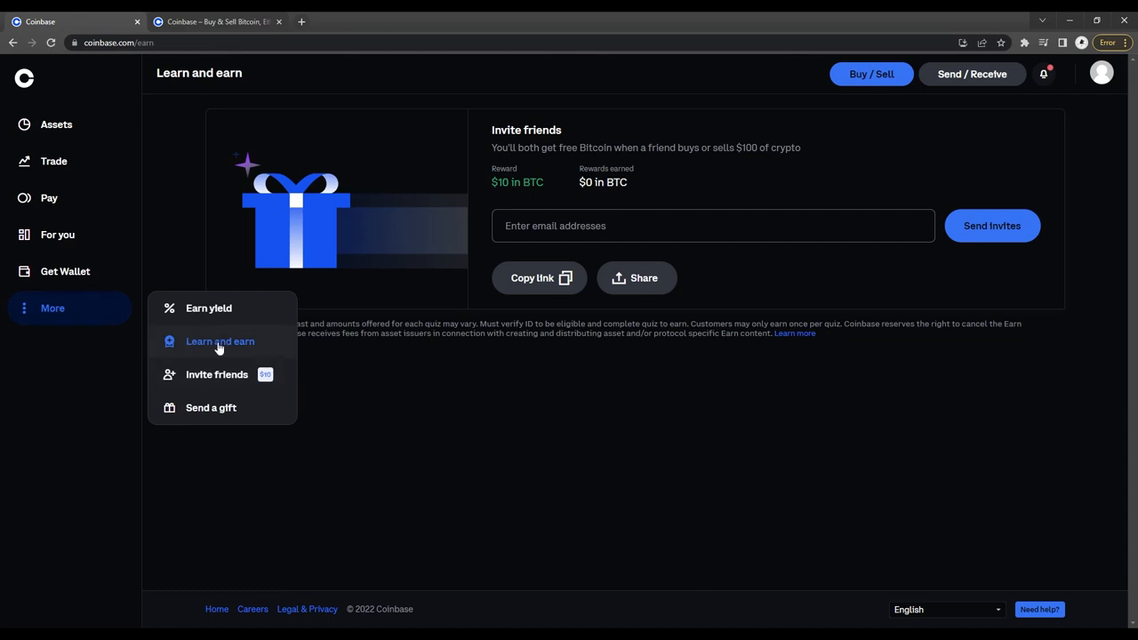
mouse_move(398, 392)
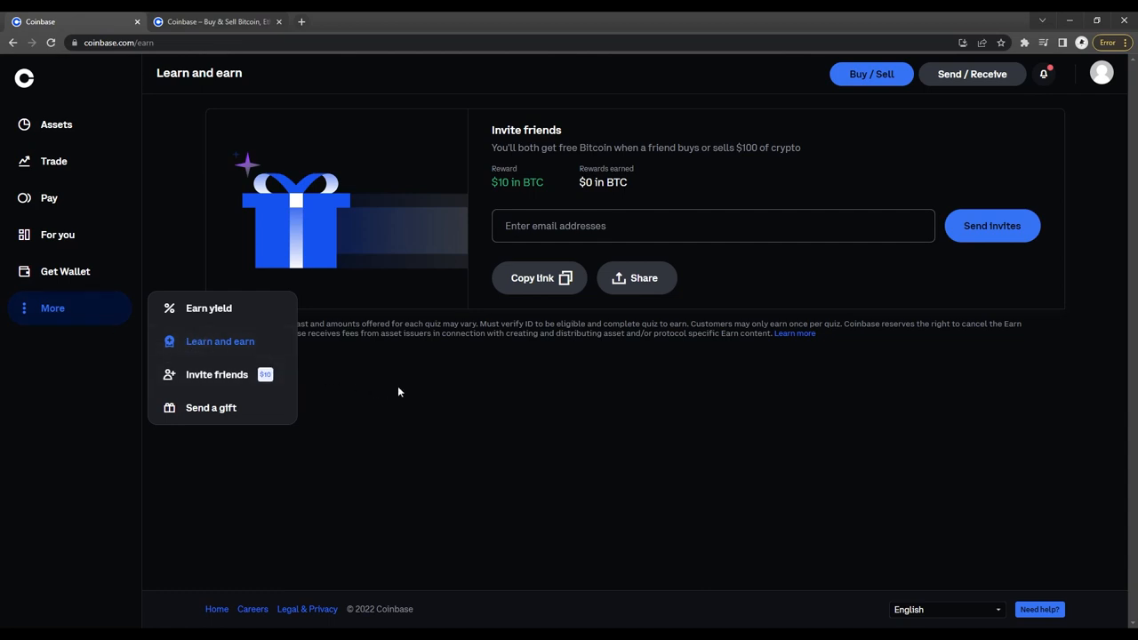
click(348, 385)
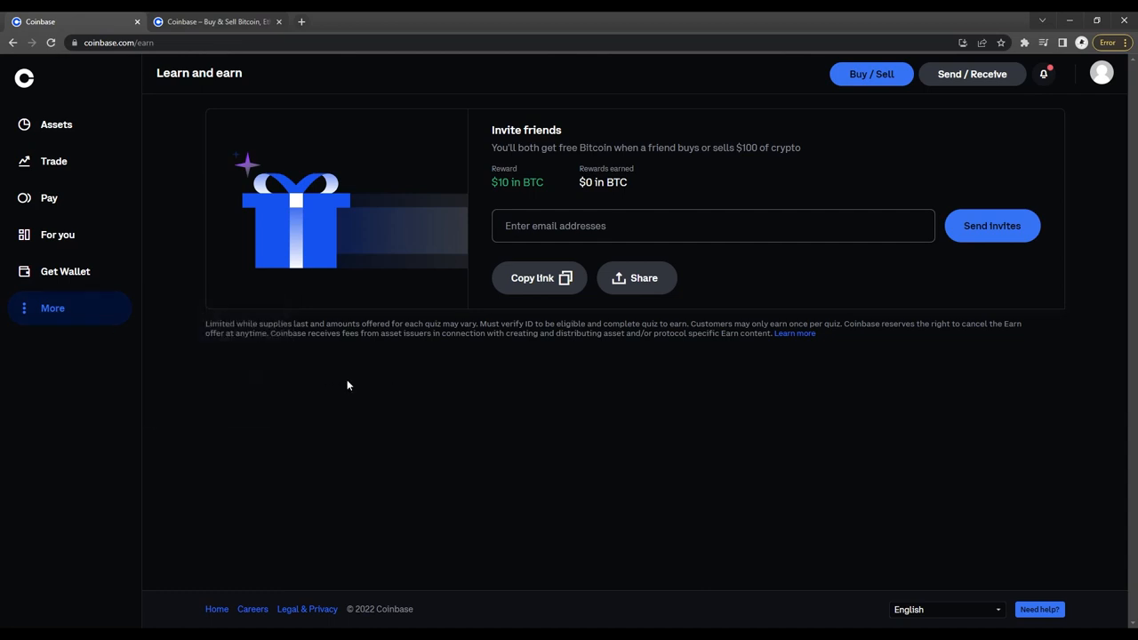
mouse_move(340, 385)
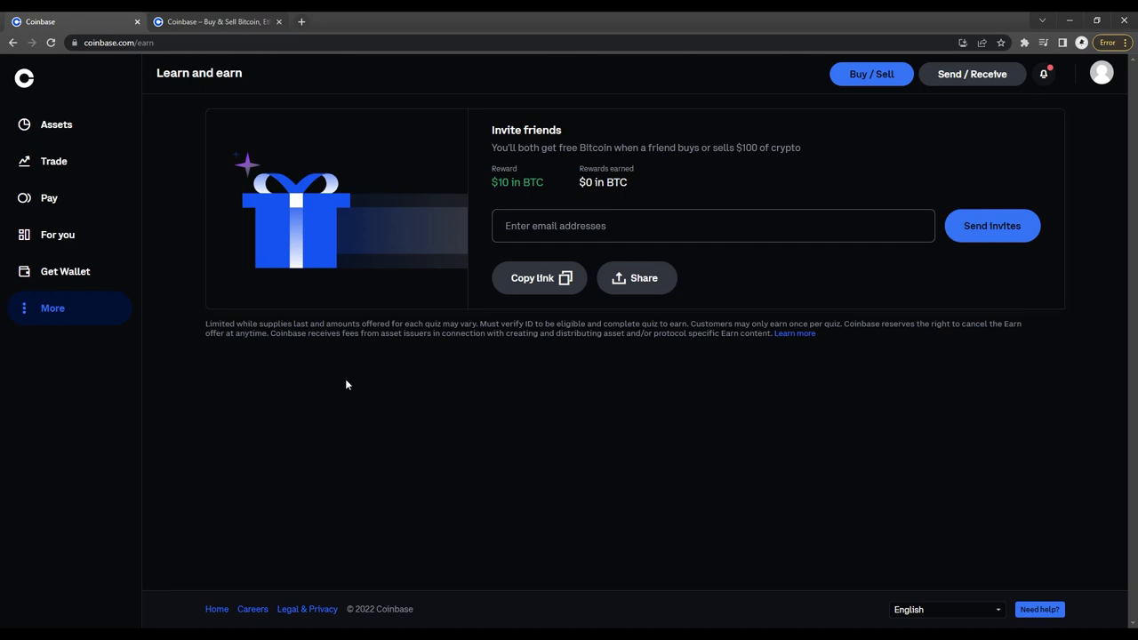
click(56, 125)
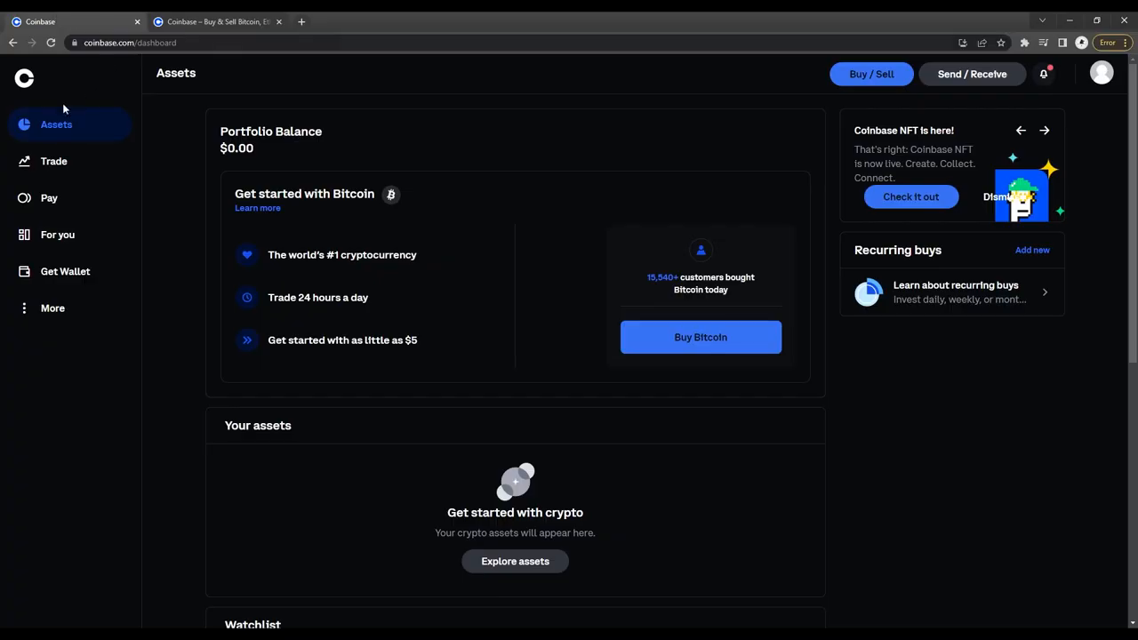
scroll(down, 3)
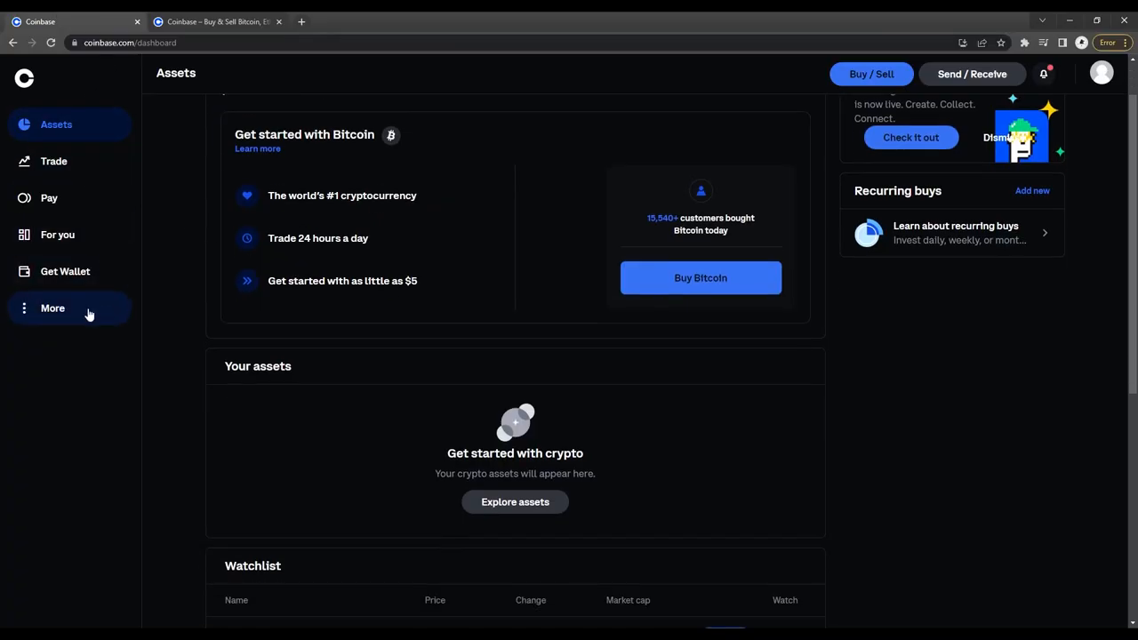
click(52, 308)
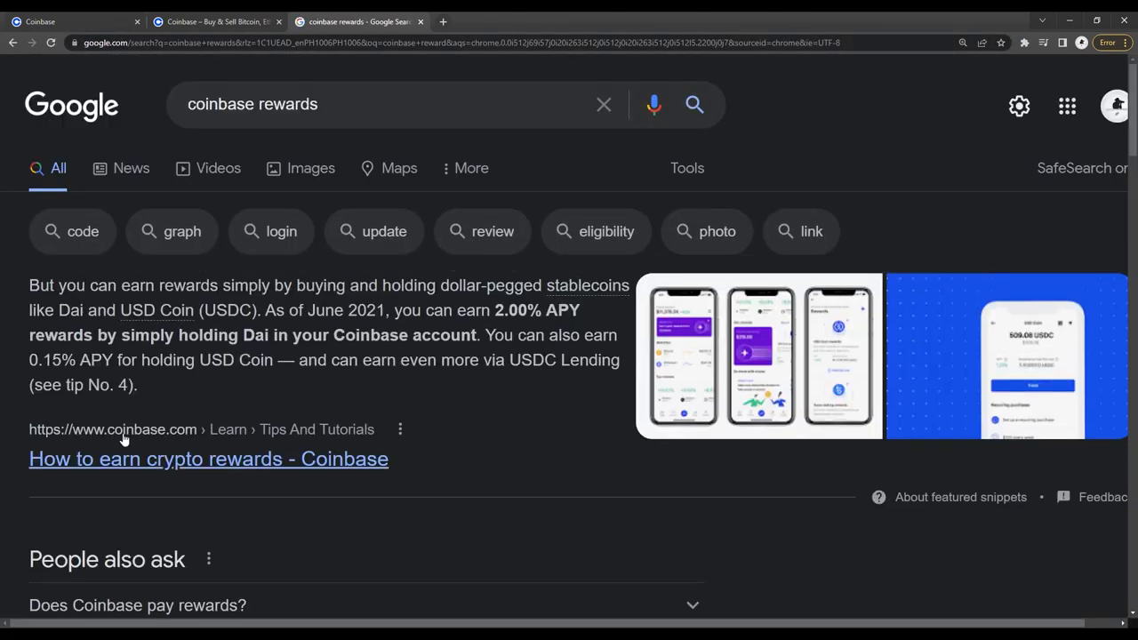
click(71, 22)
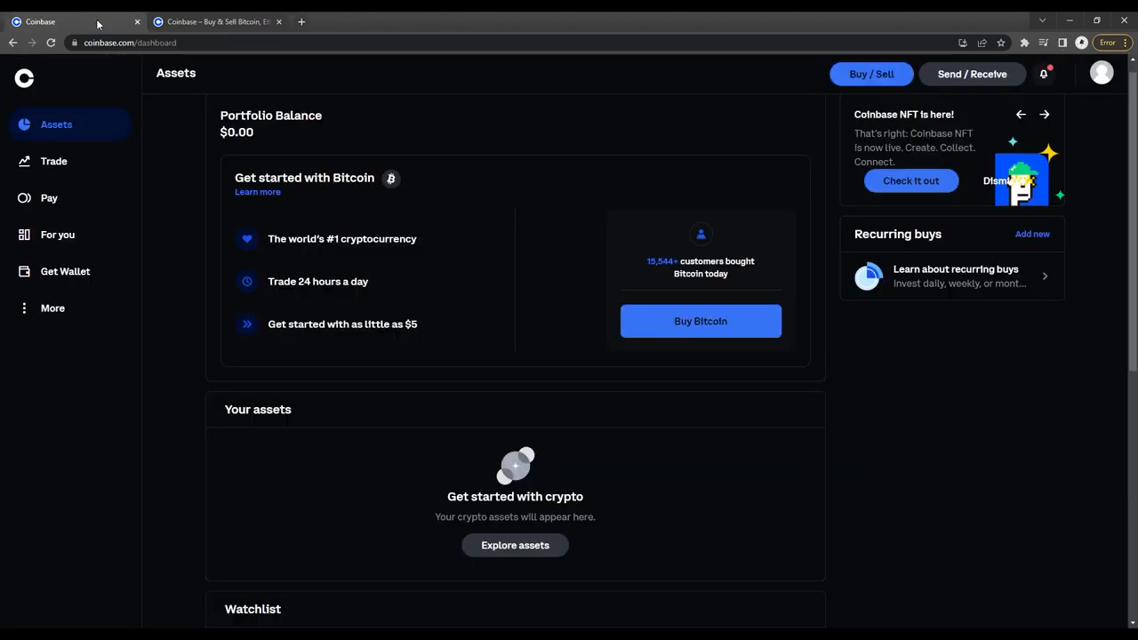
scroll(down, 3)
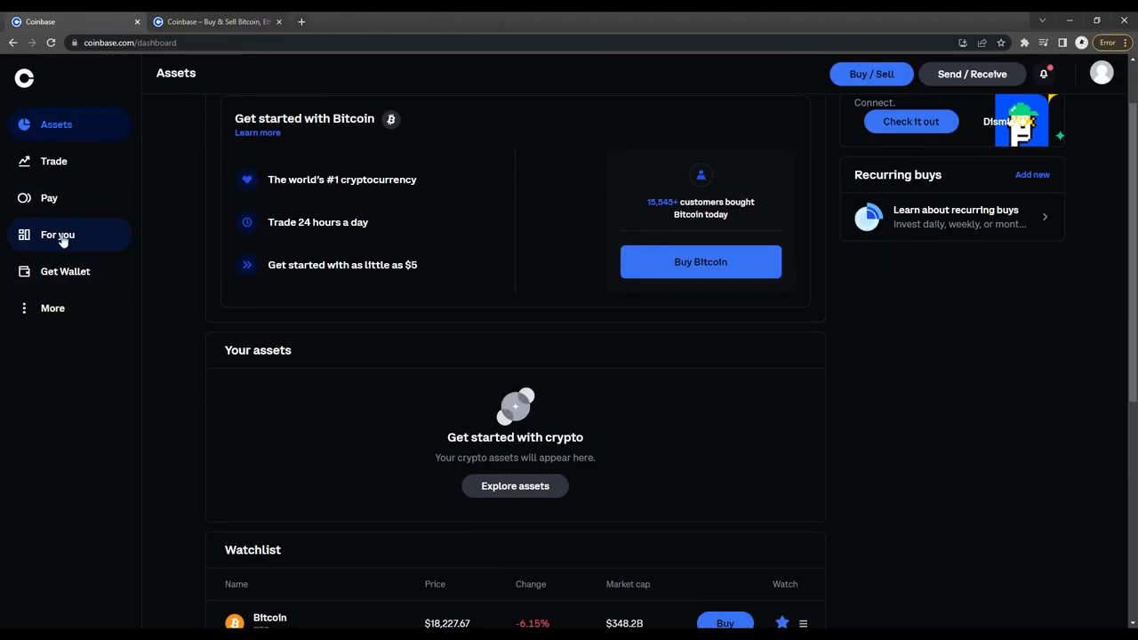
click(57, 235)
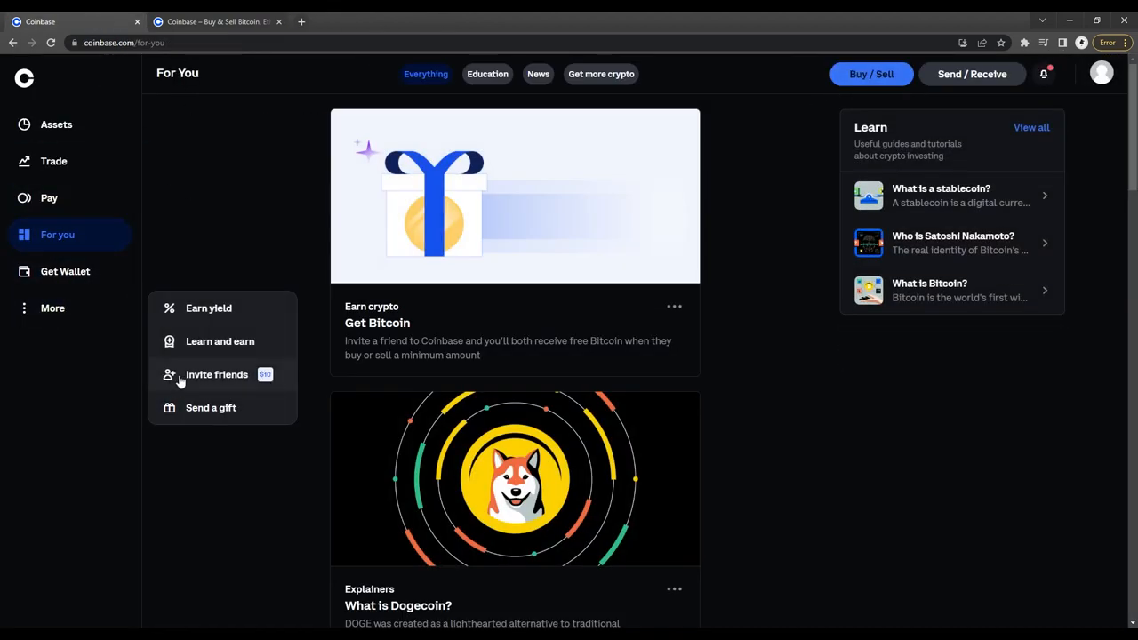
click(217, 374)
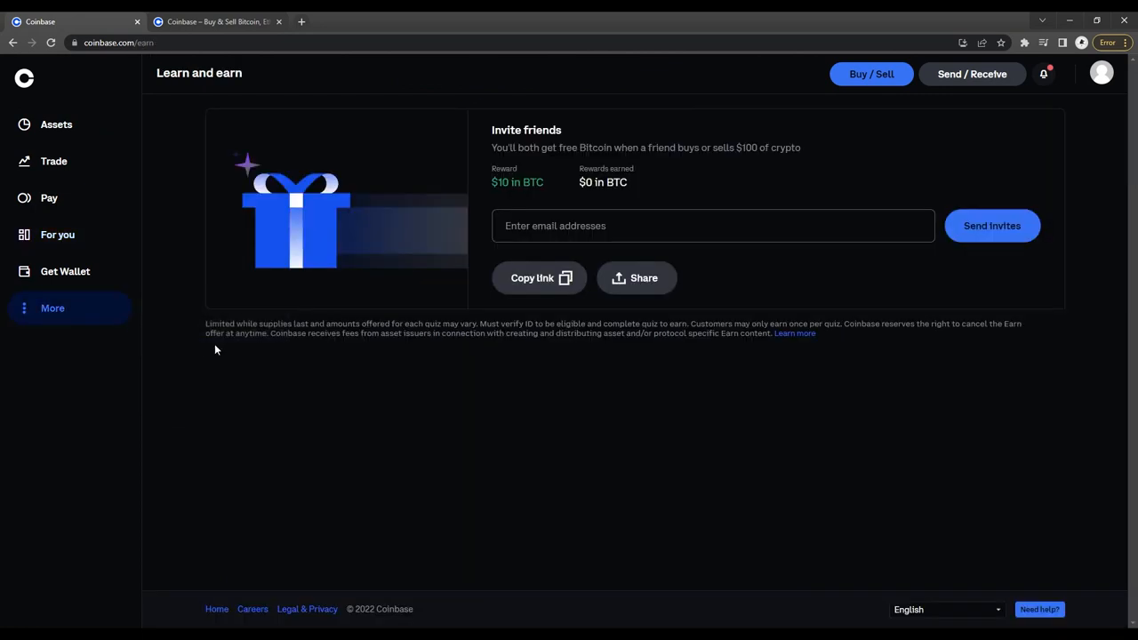
mouse_move(641, 285)
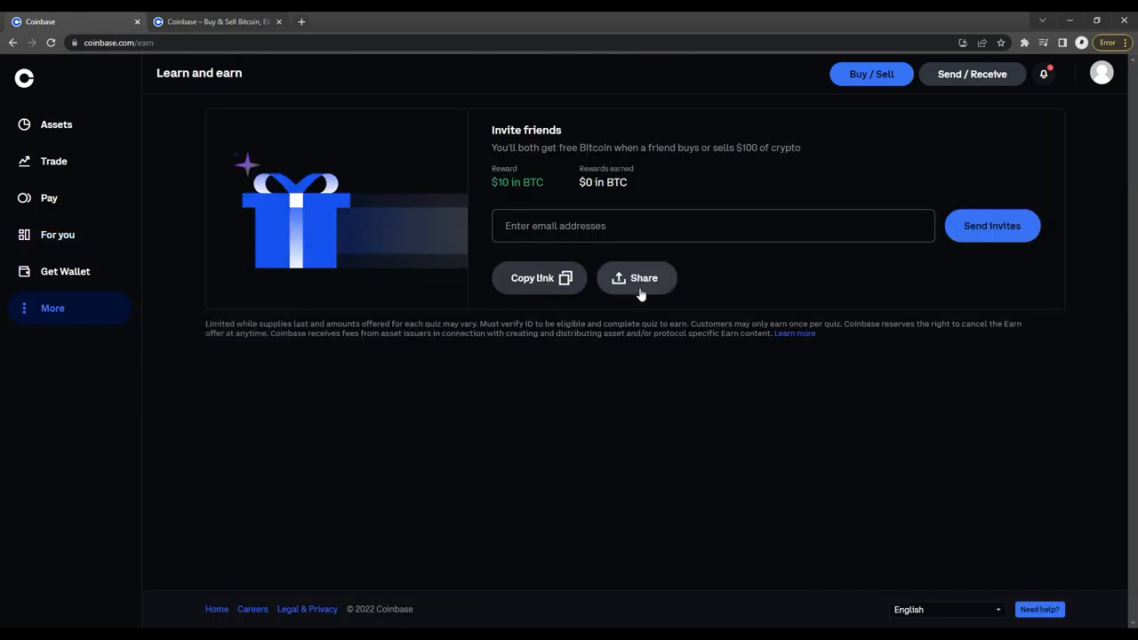
mouse_move(56, 124)
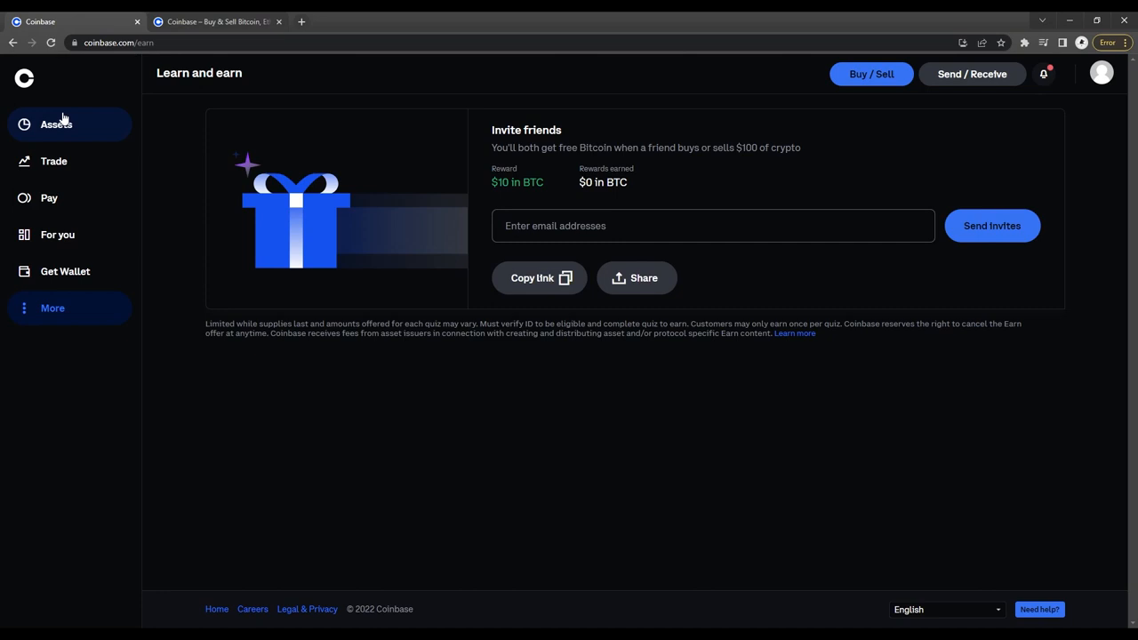
click(56, 123)
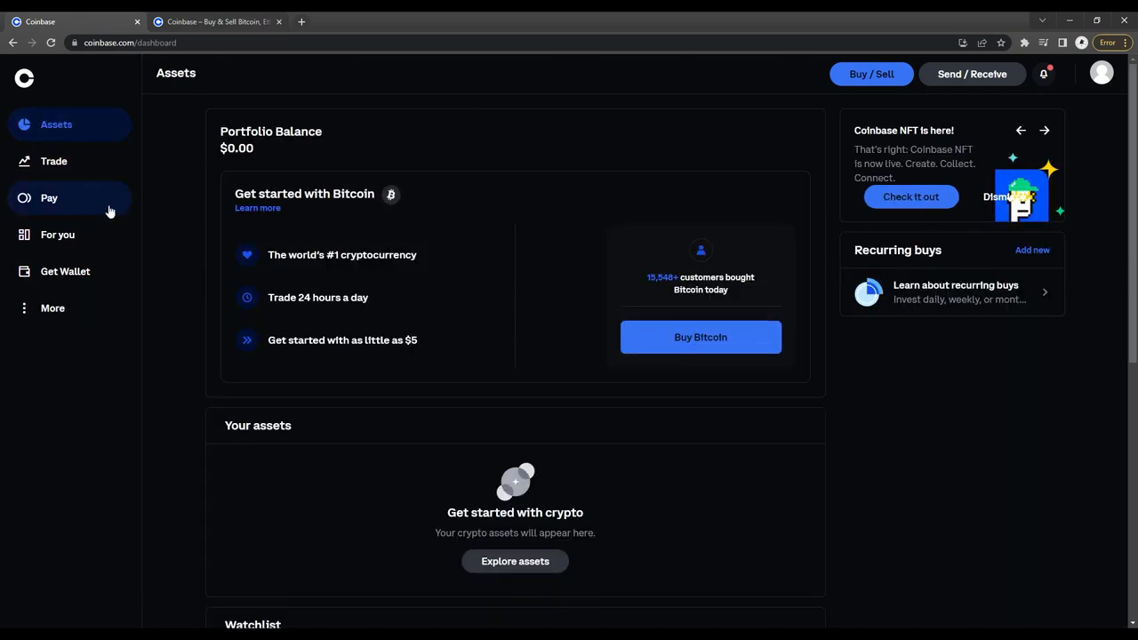
Leave the Coinbase videos search for the Coinbase tab and open the Learn and earn page.
scroll(down, 3)
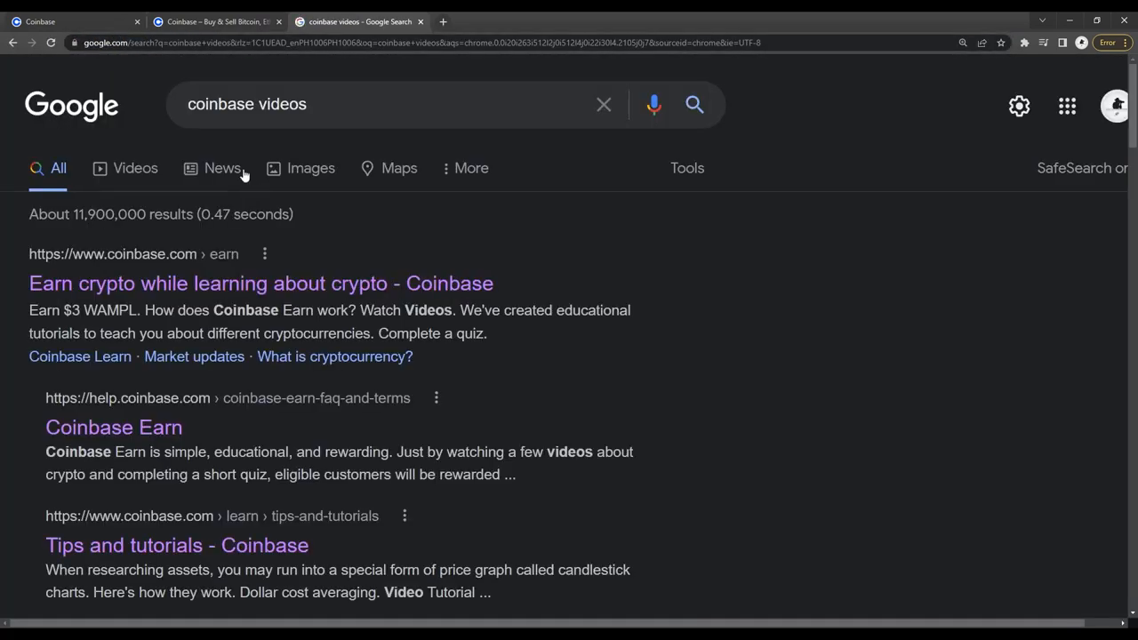
click(260, 282)
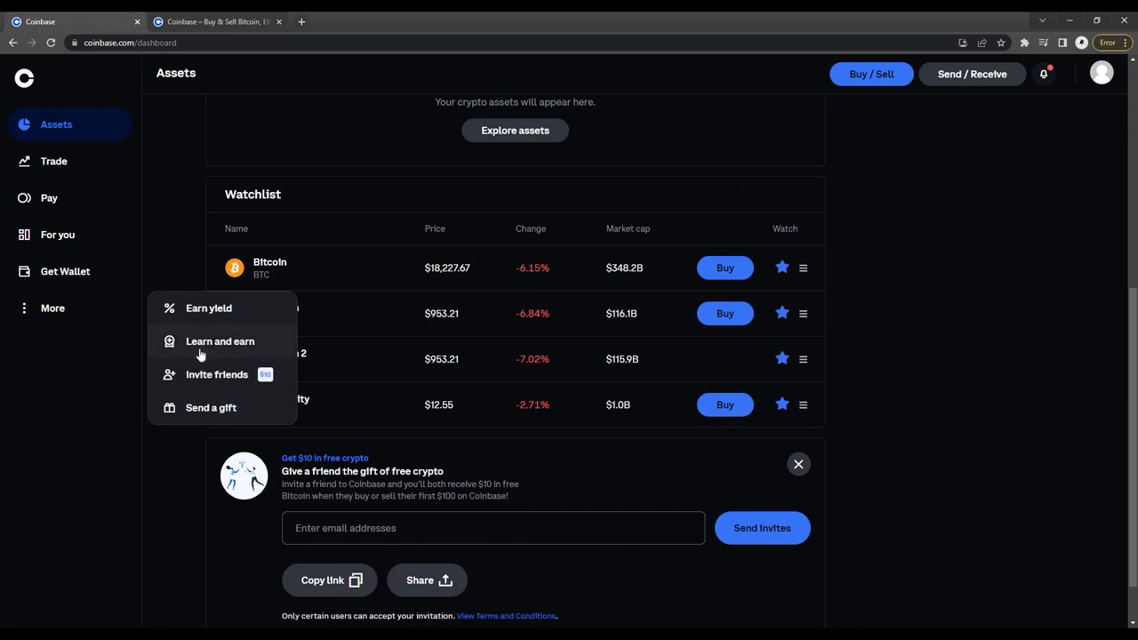
click(220, 341)
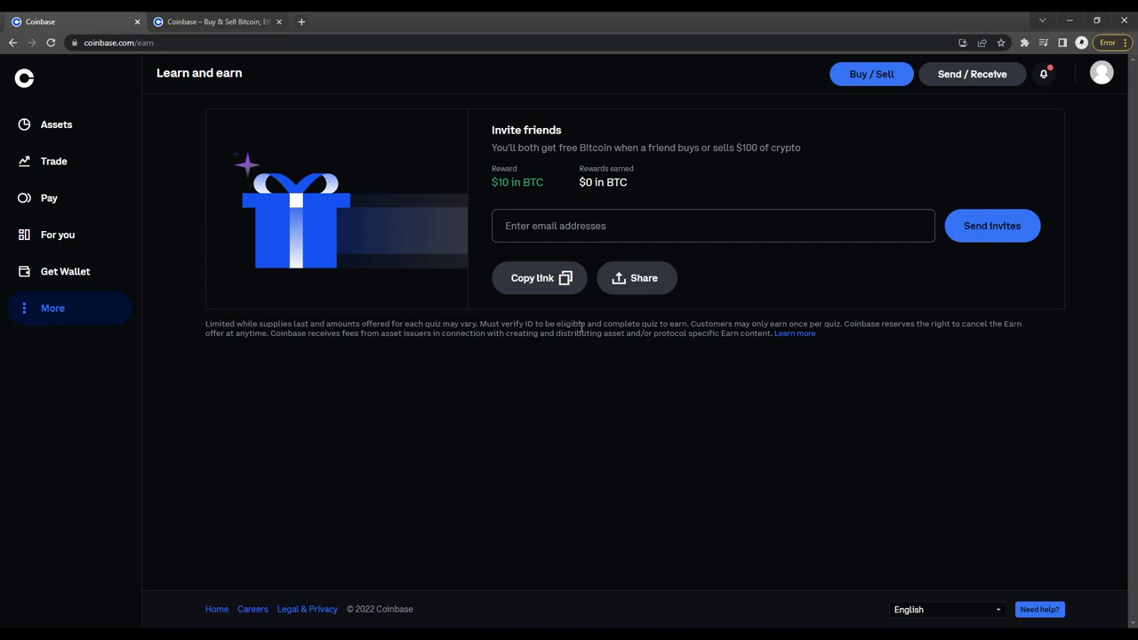
mouse_move(551, 363)
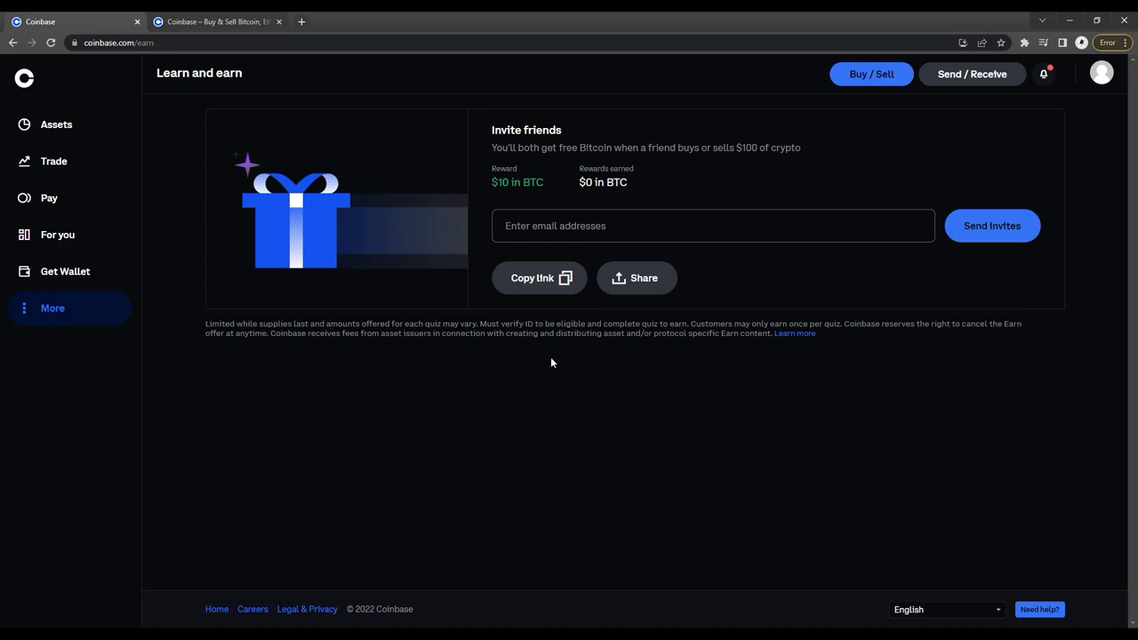
mouse_move(71, 198)
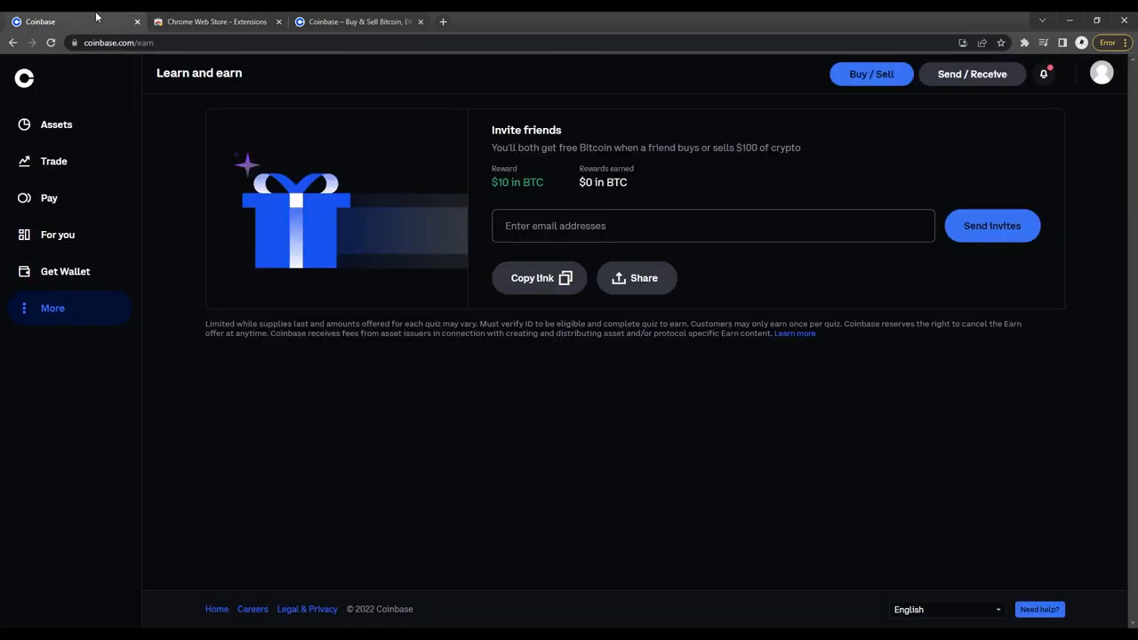
Return to Assets and scroll to the Bitcoin, Ethereum, Axie Infinity watchlist and $10 invite offer.
click(56, 124)
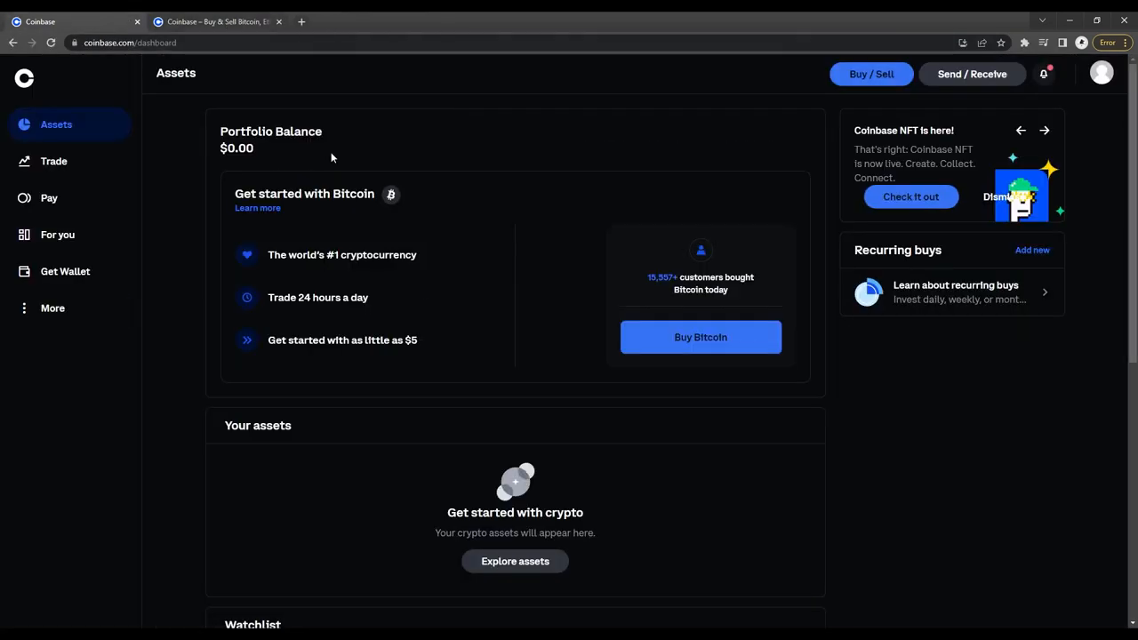
mouse_move(185, 223)
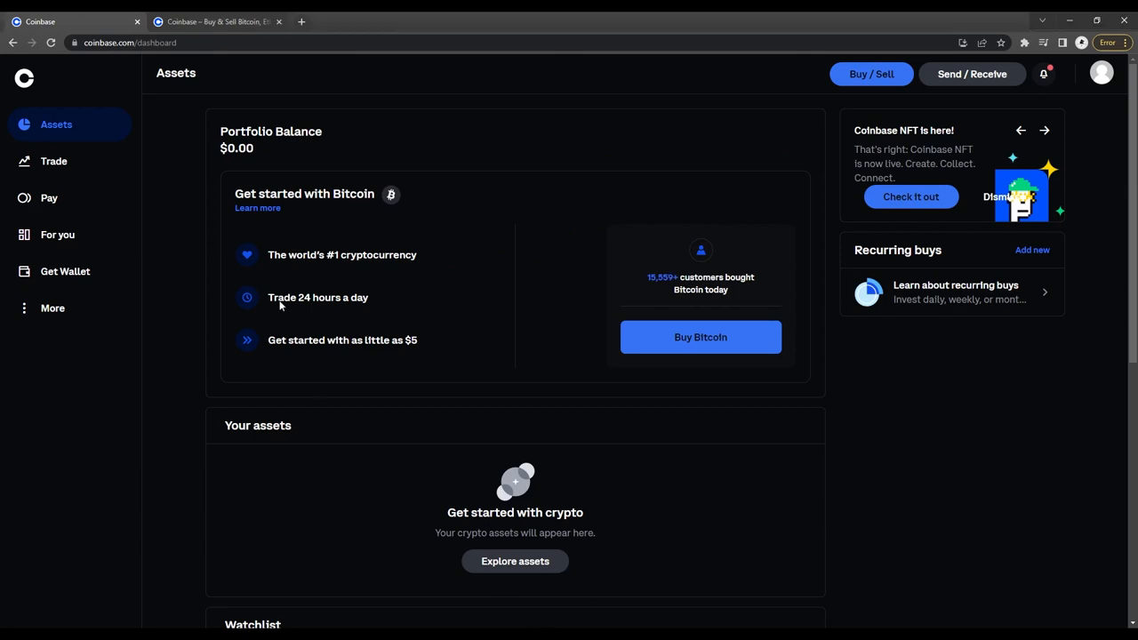
mouse_move(65, 271)
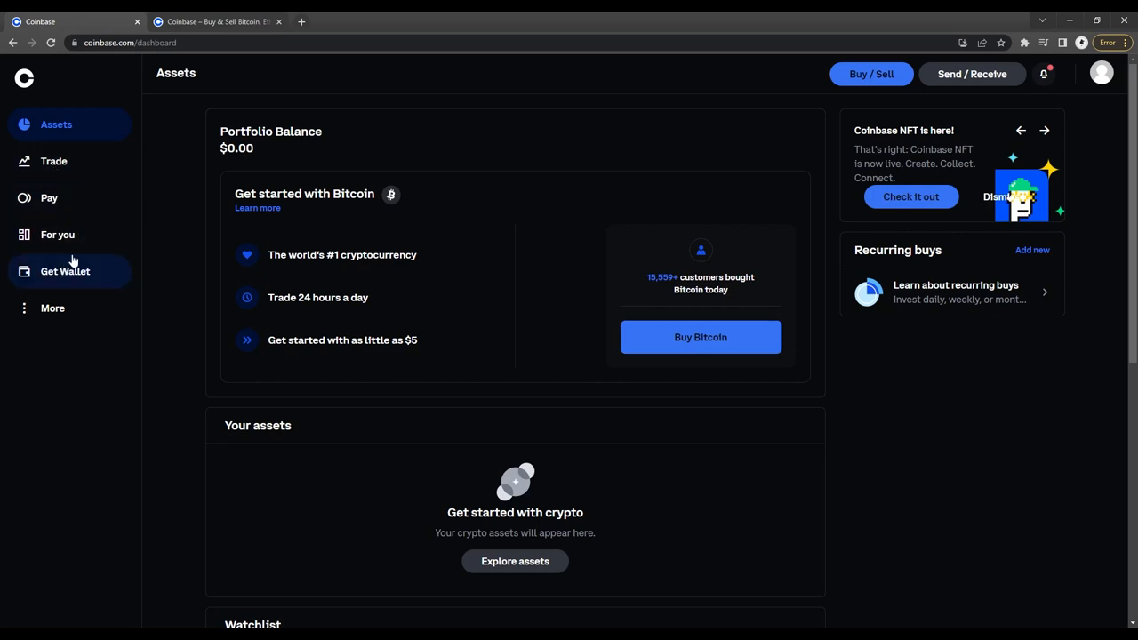
mouse_move(689, 130)
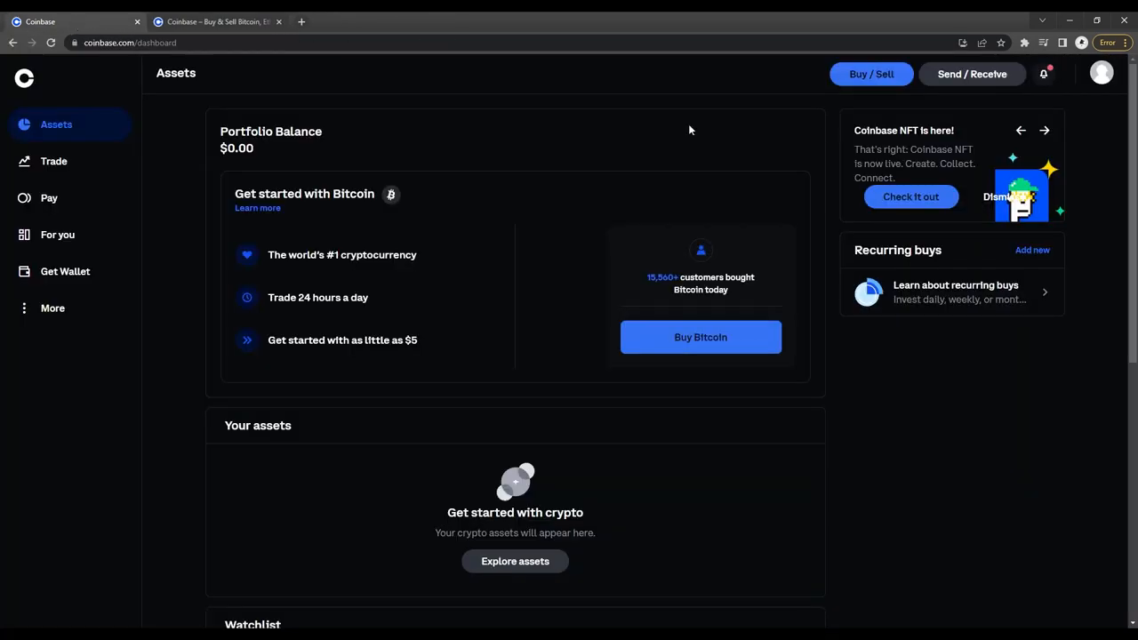
mouse_move(53, 161)
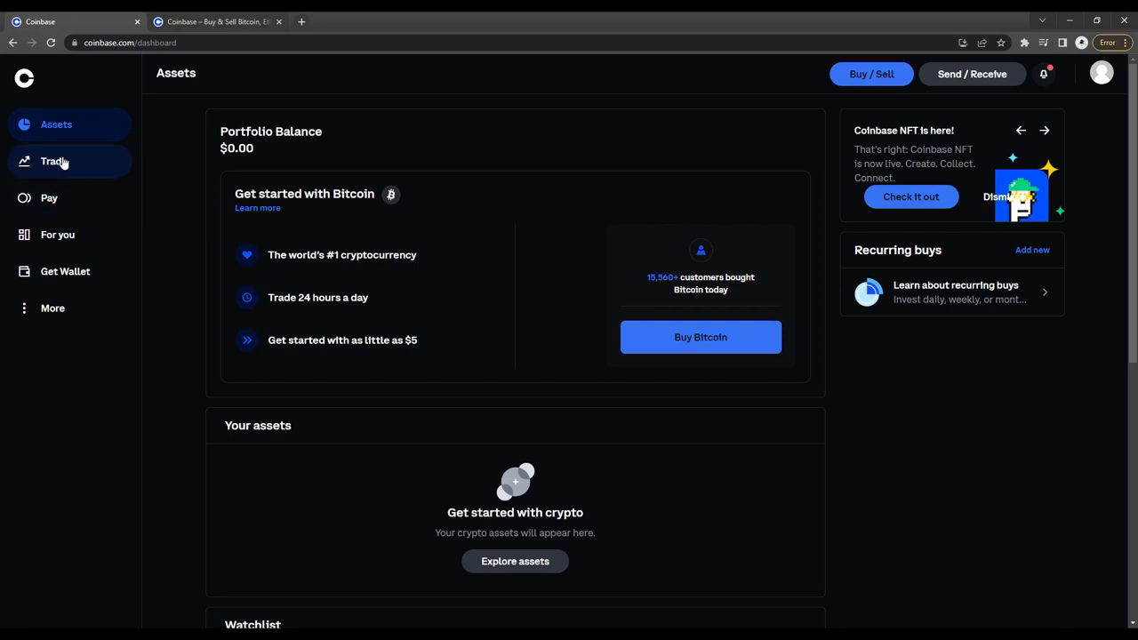
scroll(down, 3)
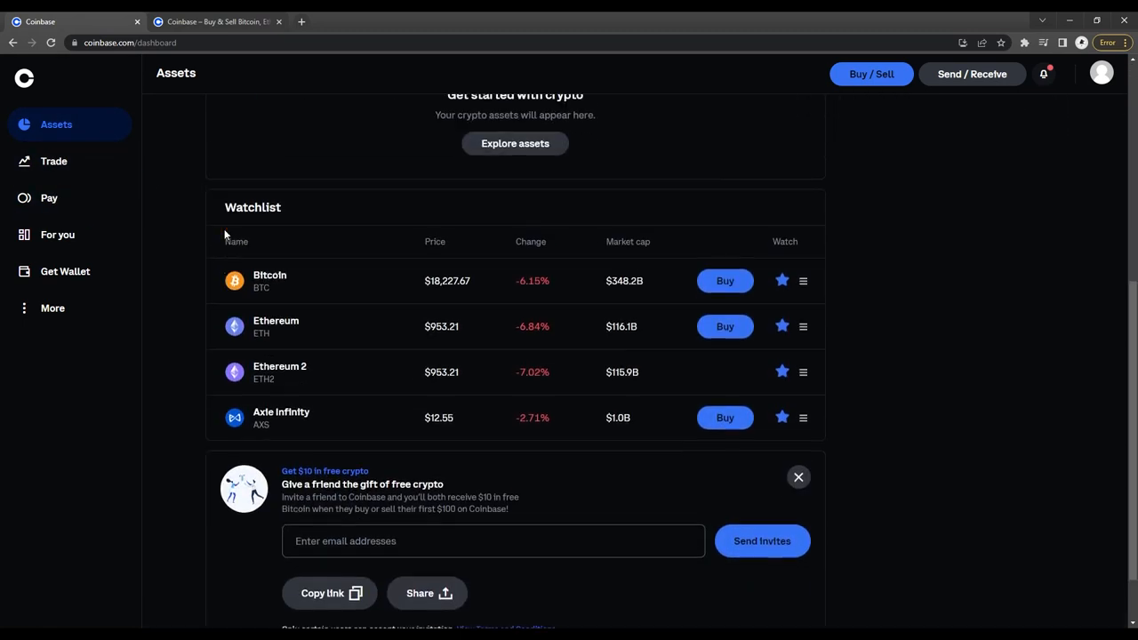
scroll(down, 3)
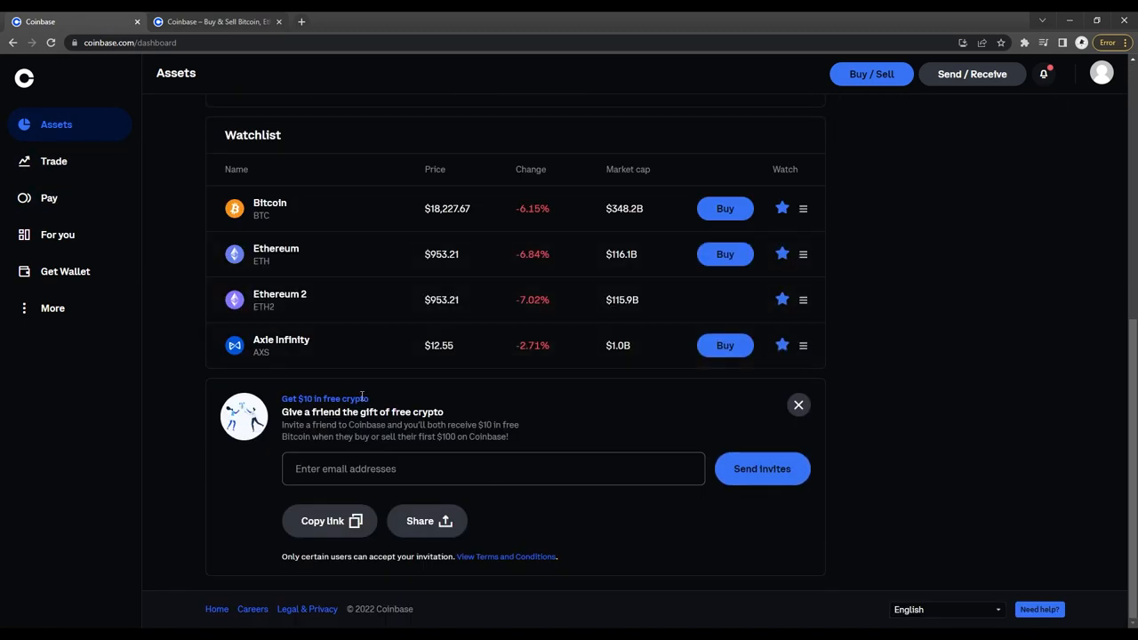
mouse_move(324, 374)
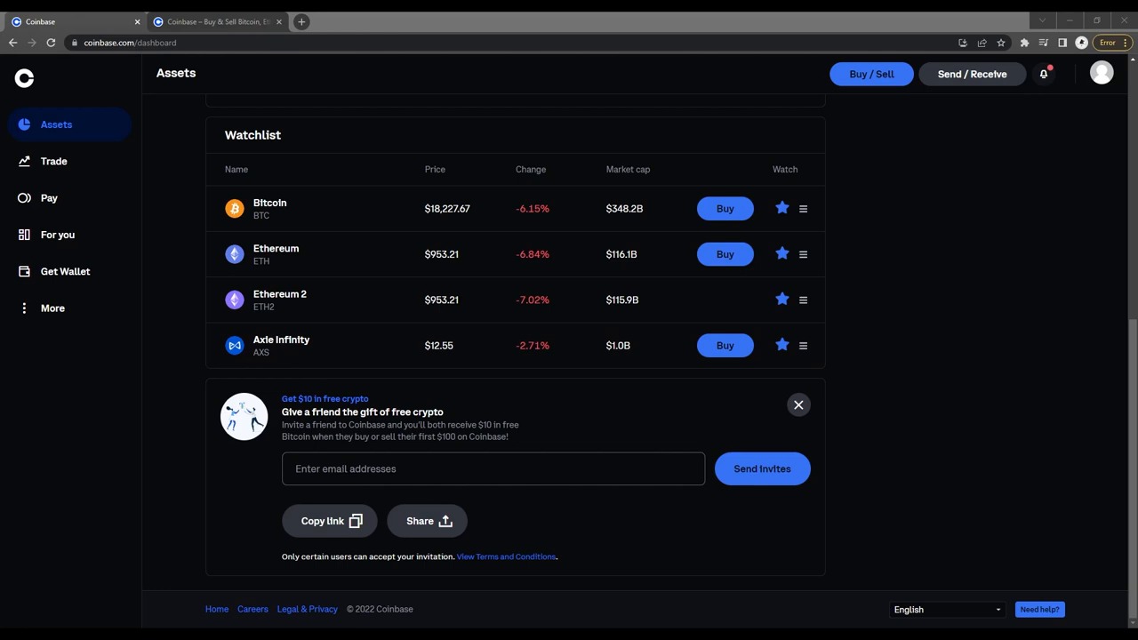
mouse_move(325, 374)
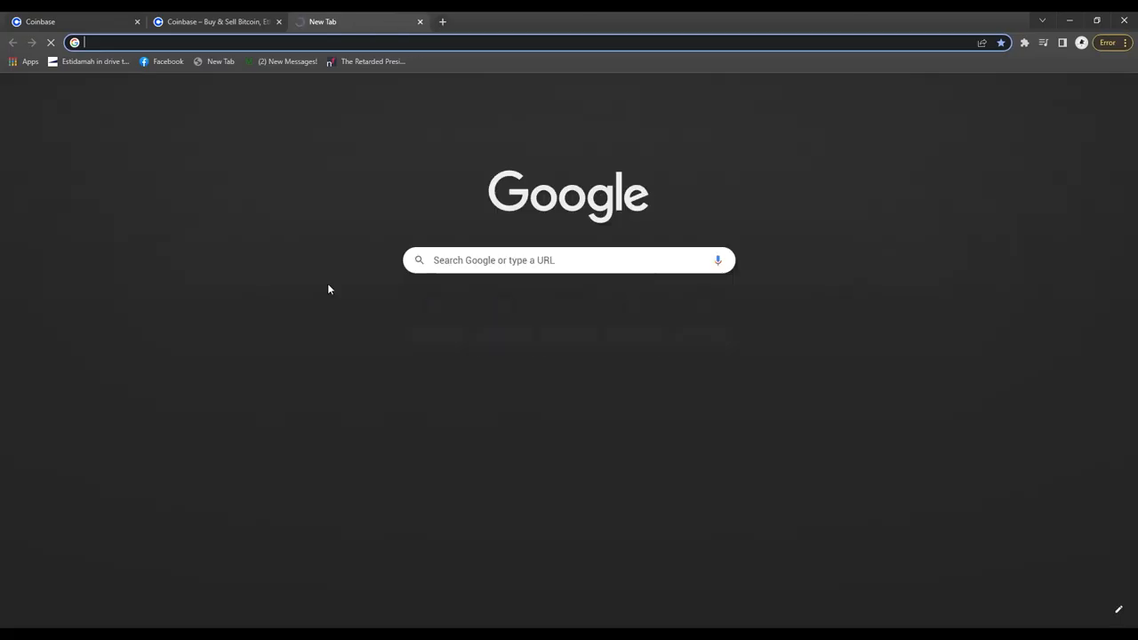
Search Google for 'coinbase learn and earn' and open the Coinbase Earn help article.
text(coinbase)
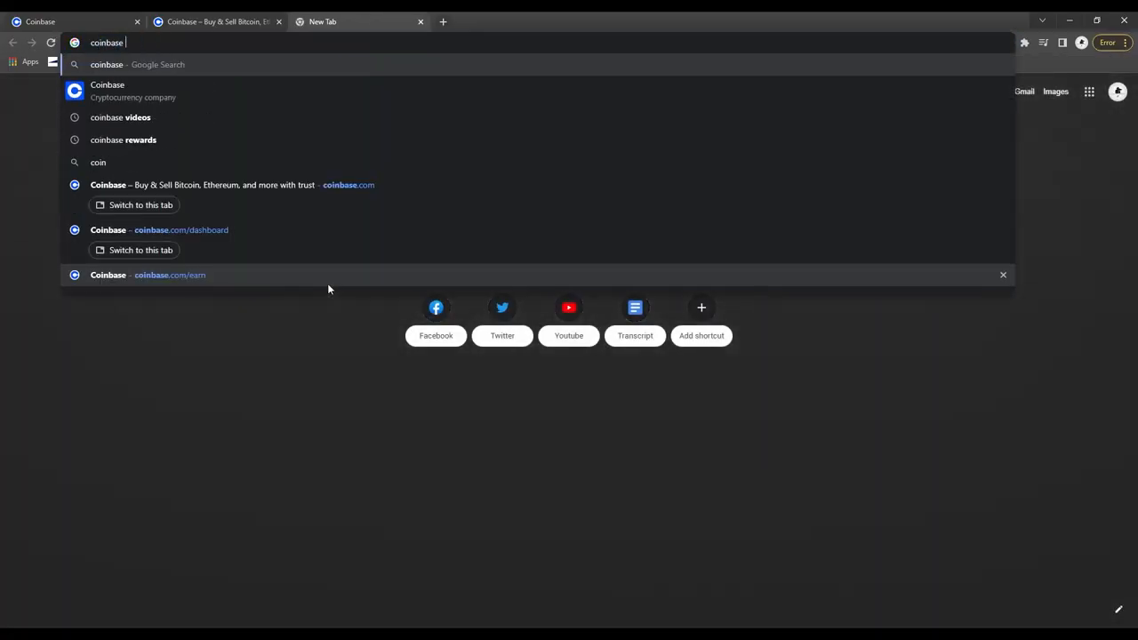
text(learn)
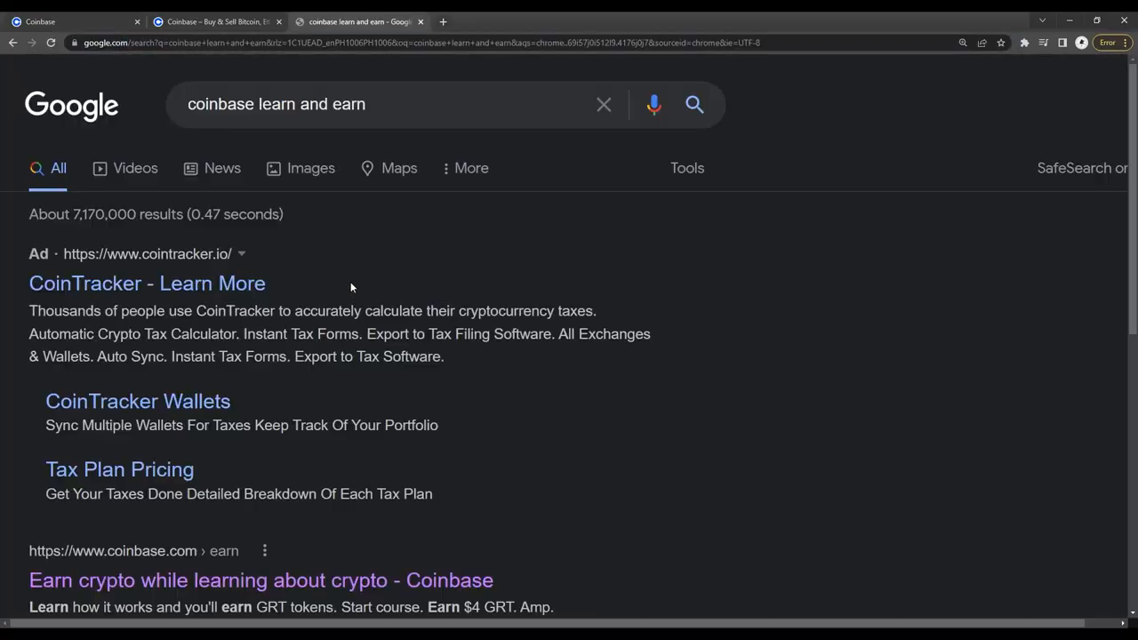
scroll(down, 3)
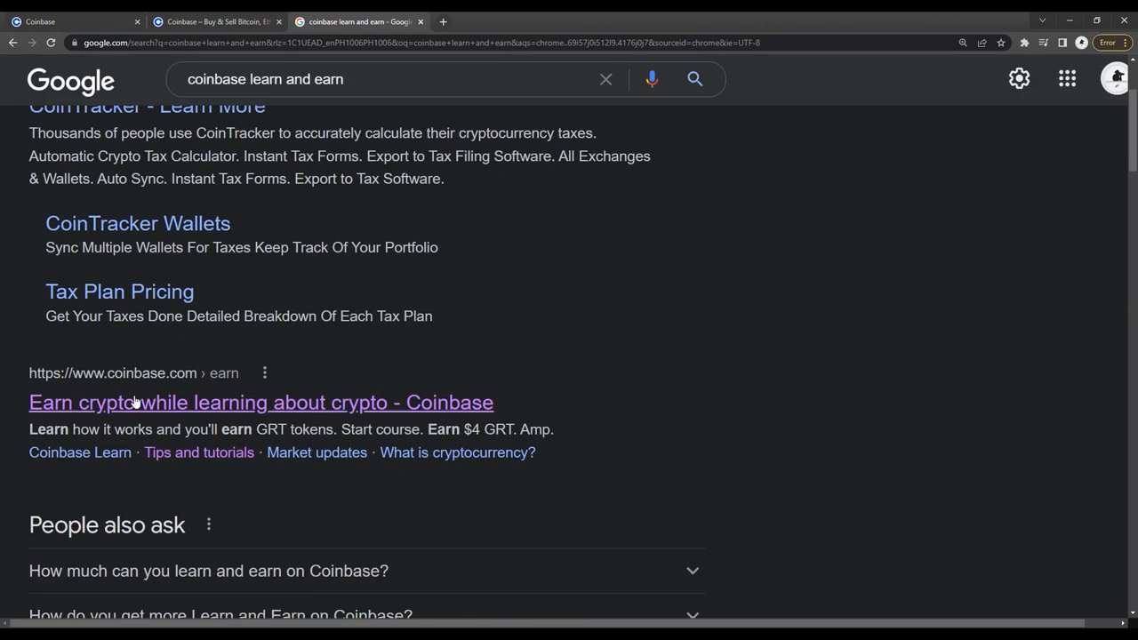
scroll(down, 3)
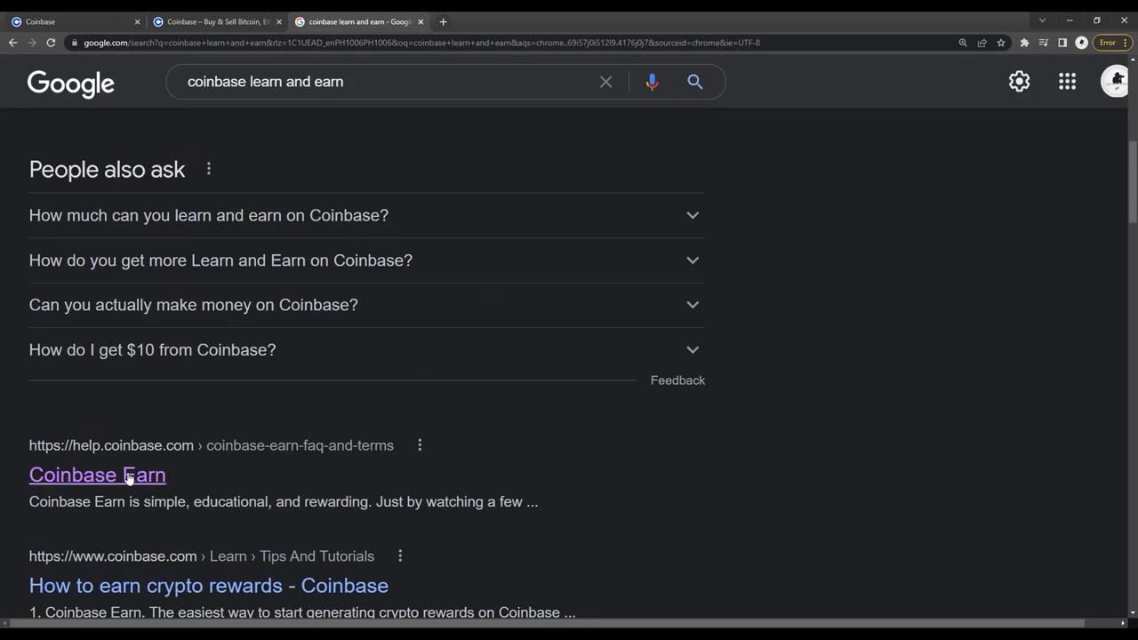
click(97, 474)
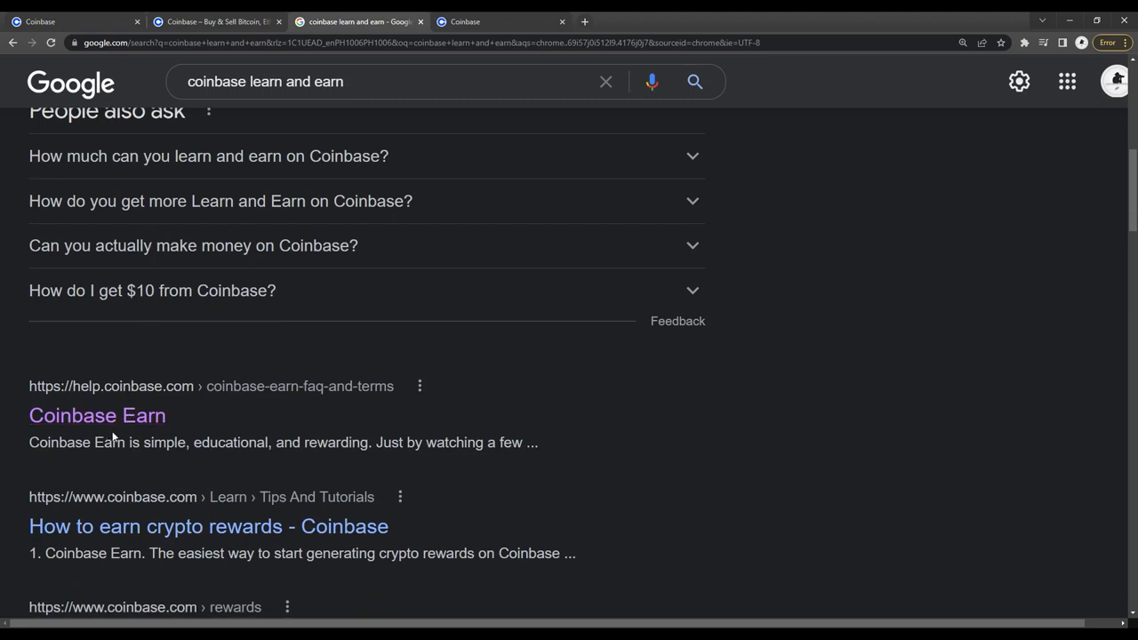
click(97, 415)
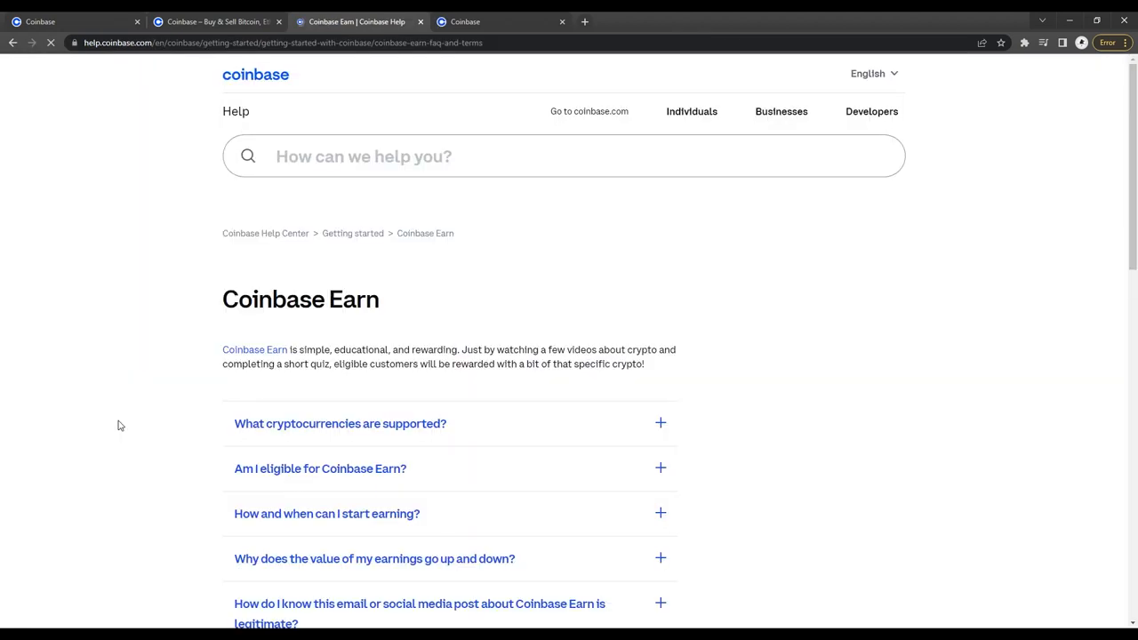
scroll(down, 3)
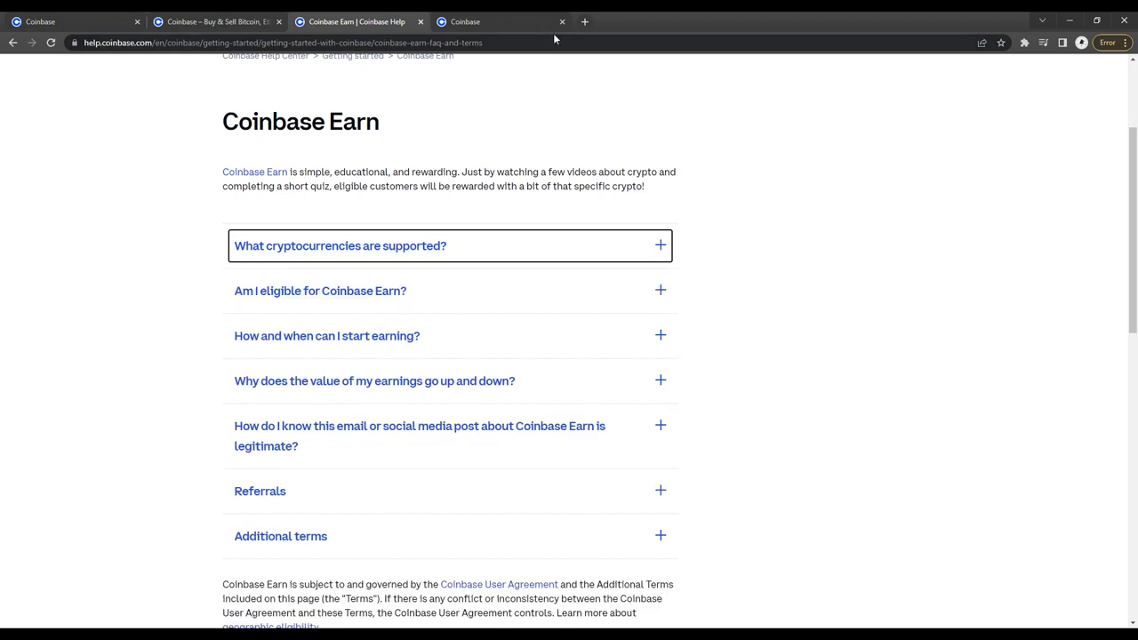
Close the extra Coinbase and Earn help tabs and go to the Invite Friends page.
click(561, 22)
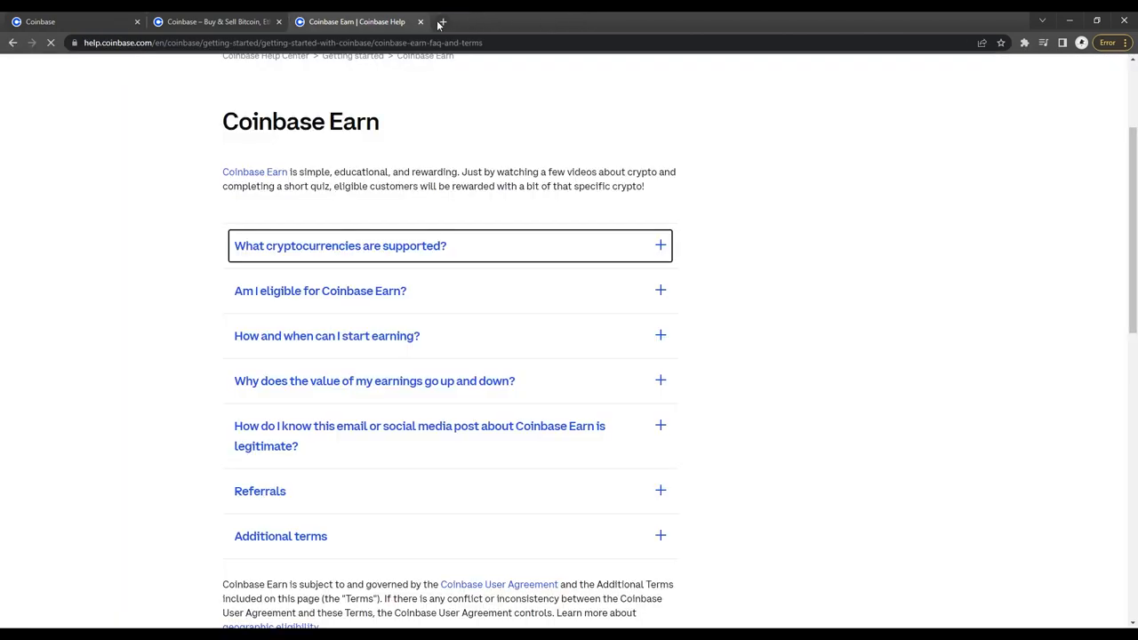
click(421, 21)
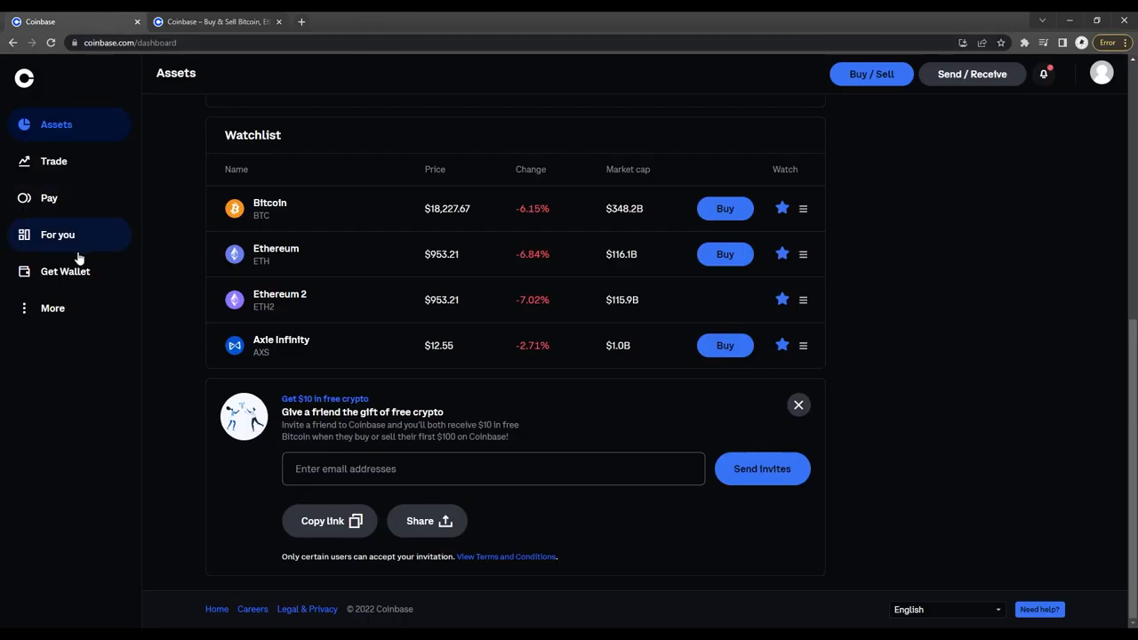
click(58, 235)
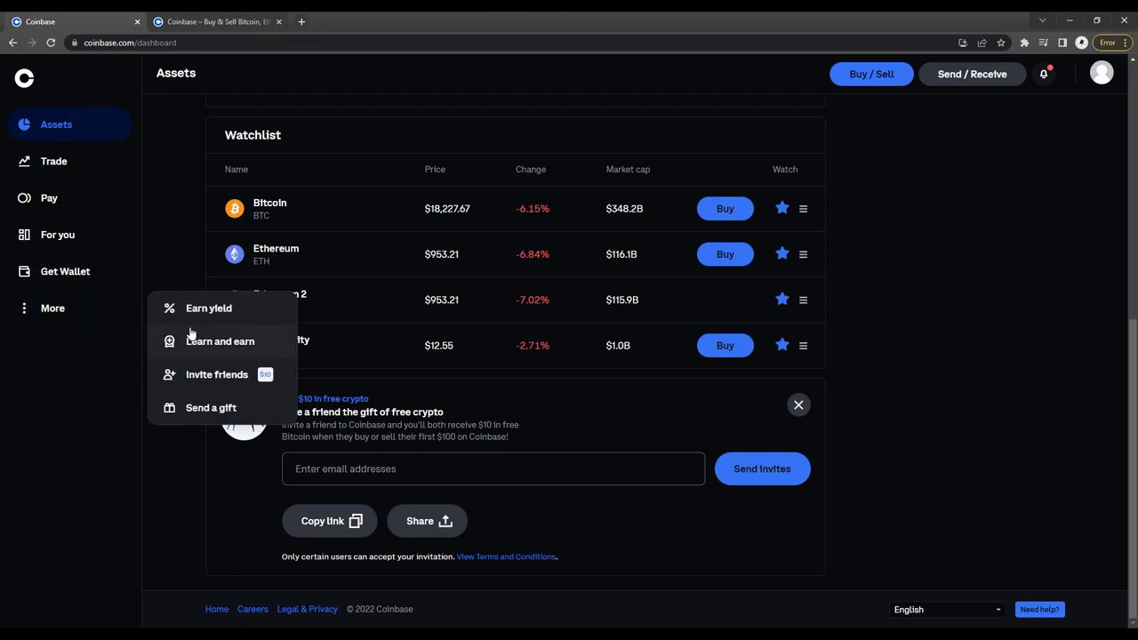
click(217, 374)
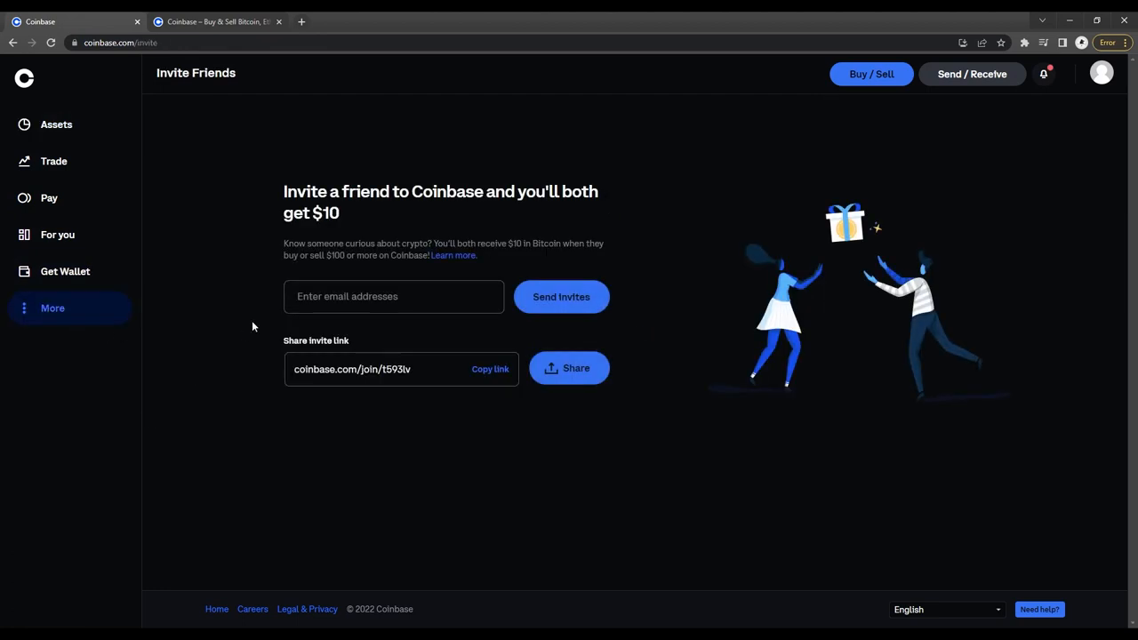
mouse_move(501, 96)
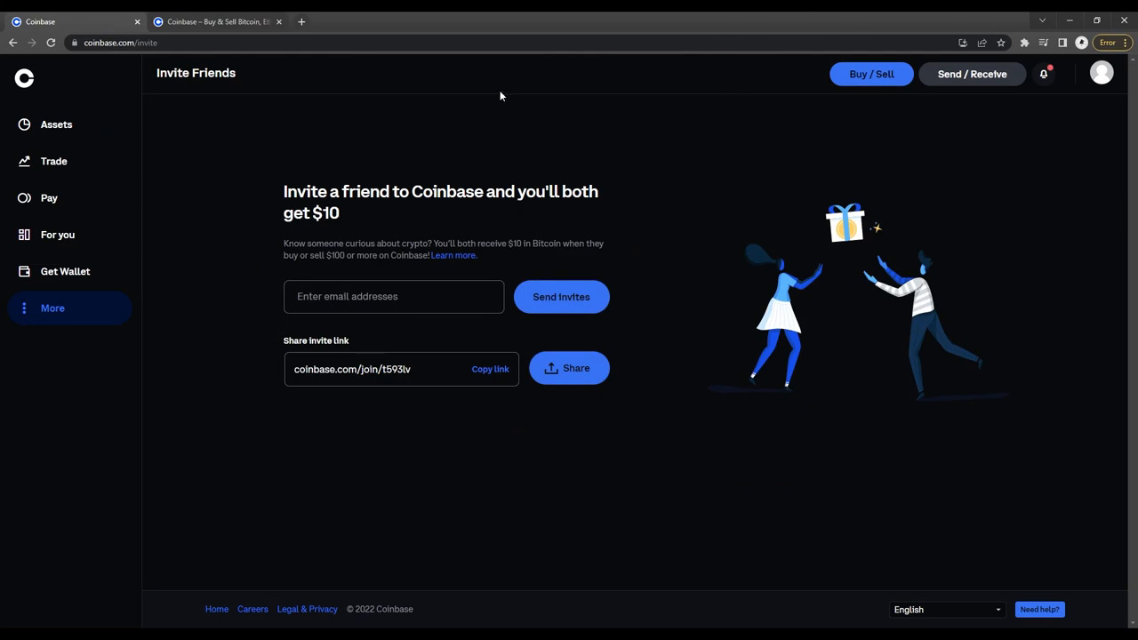
Open and close a blank tab, then select the email box and shareable invite link.
click(443, 22)
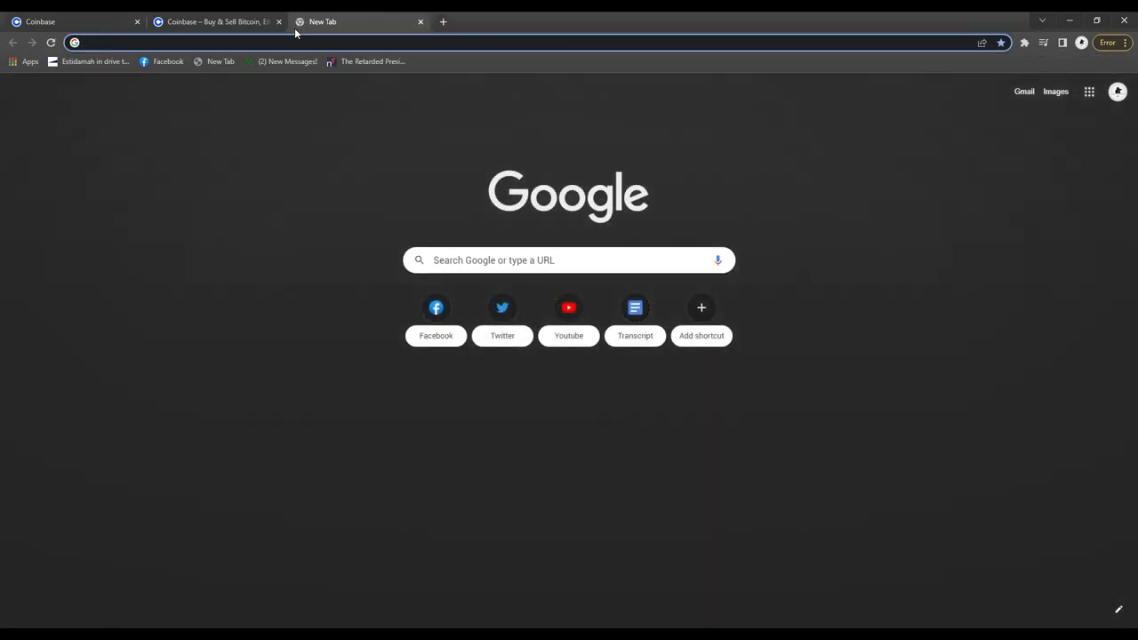
click(420, 21)
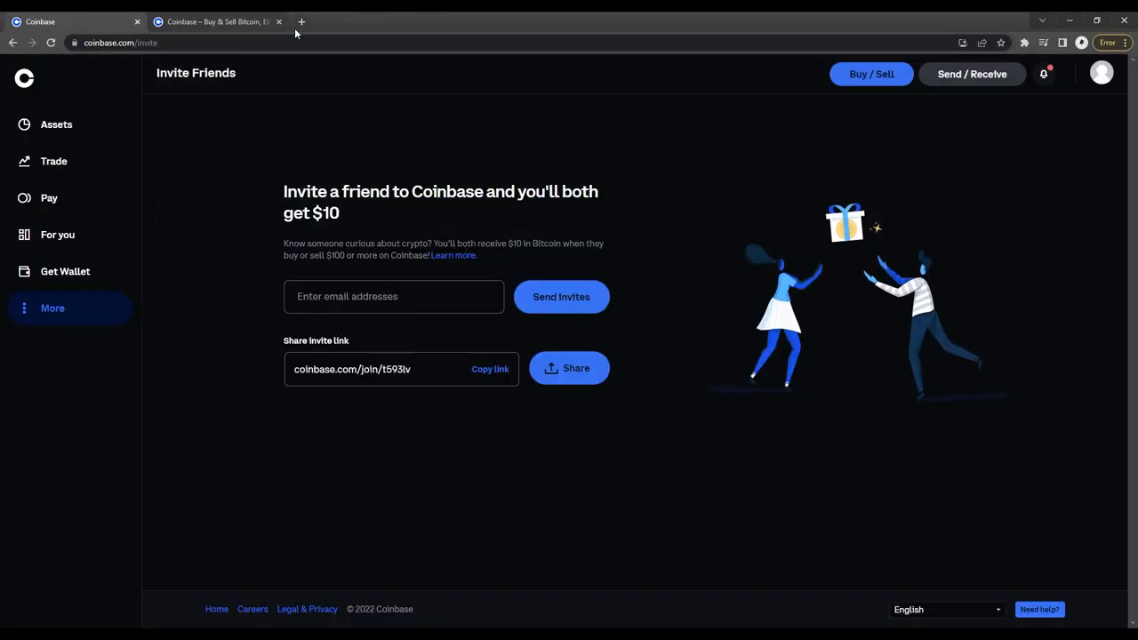
click(53, 308)
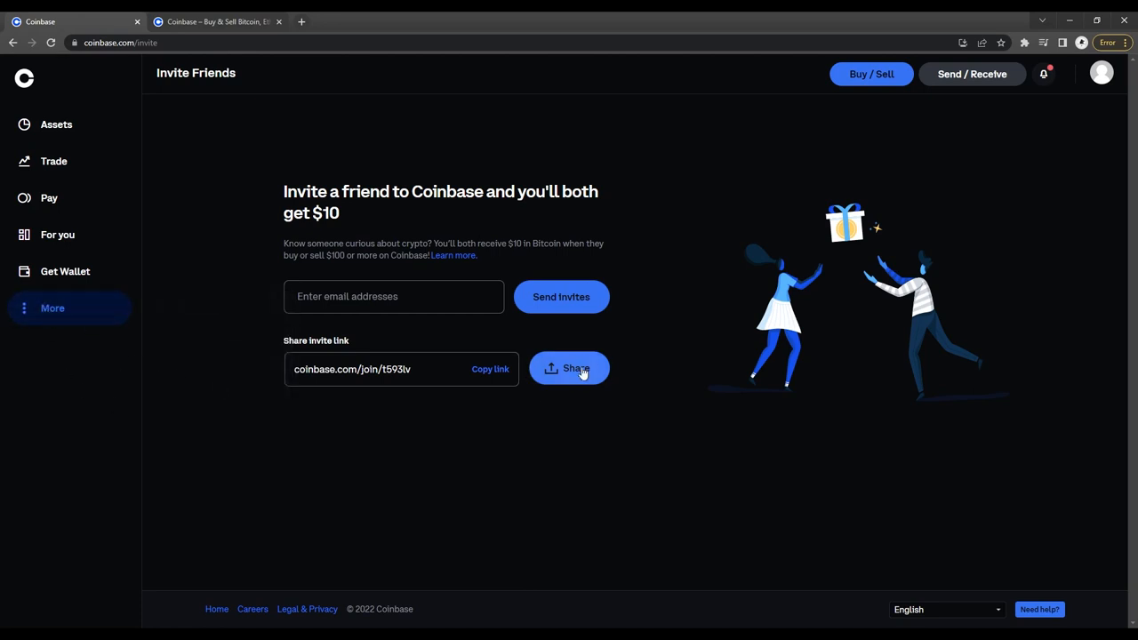
click(393, 296)
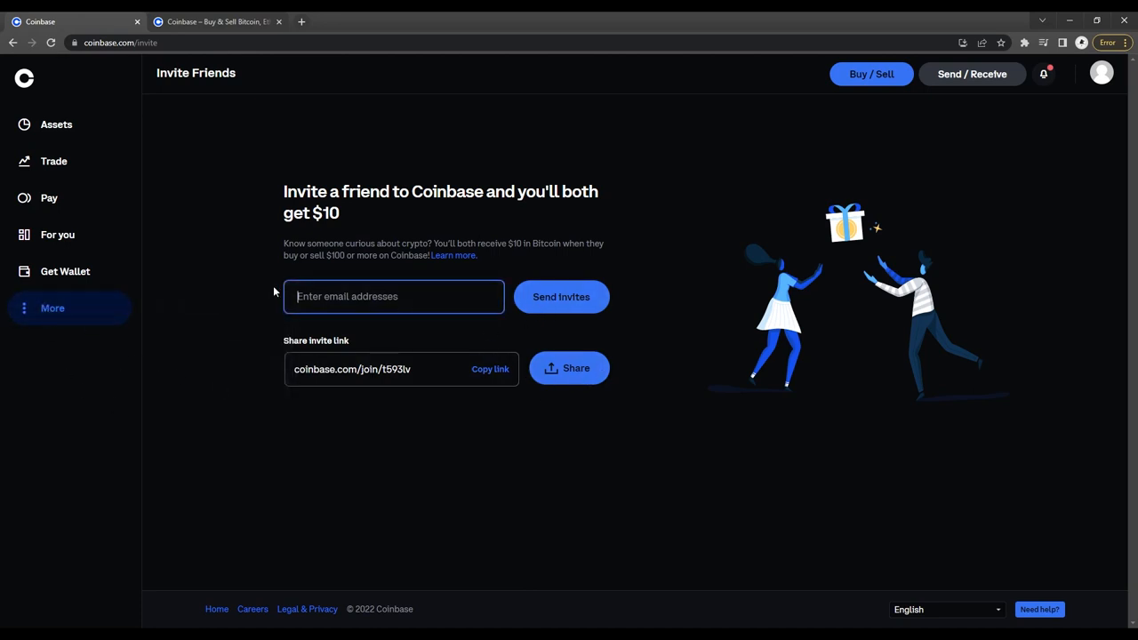
click(490, 369)
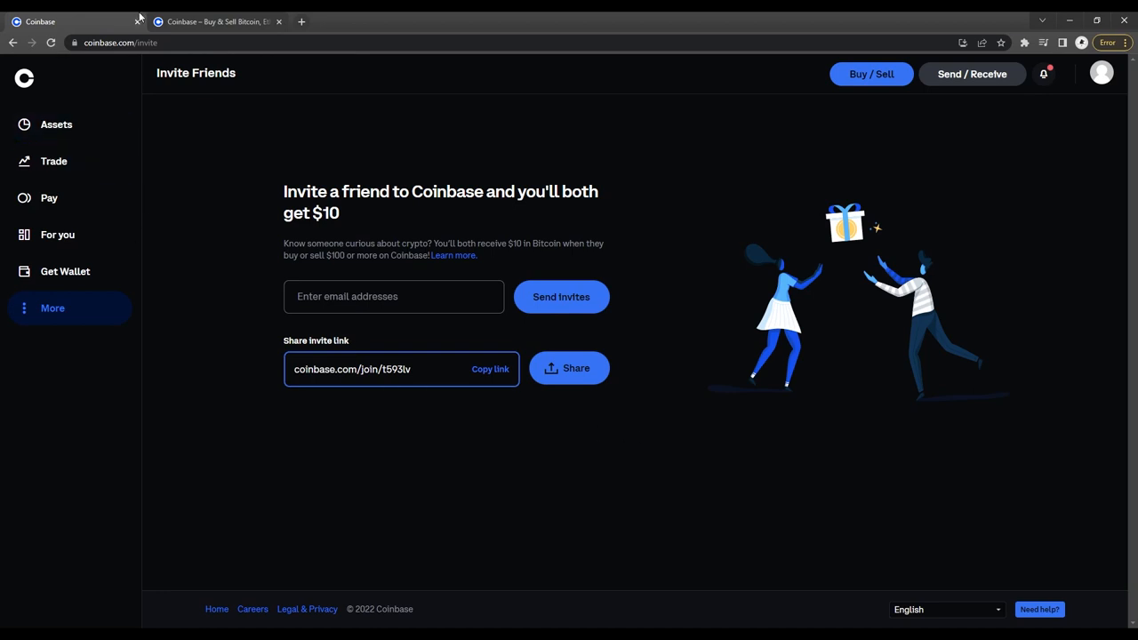
mouse_move(56, 123)
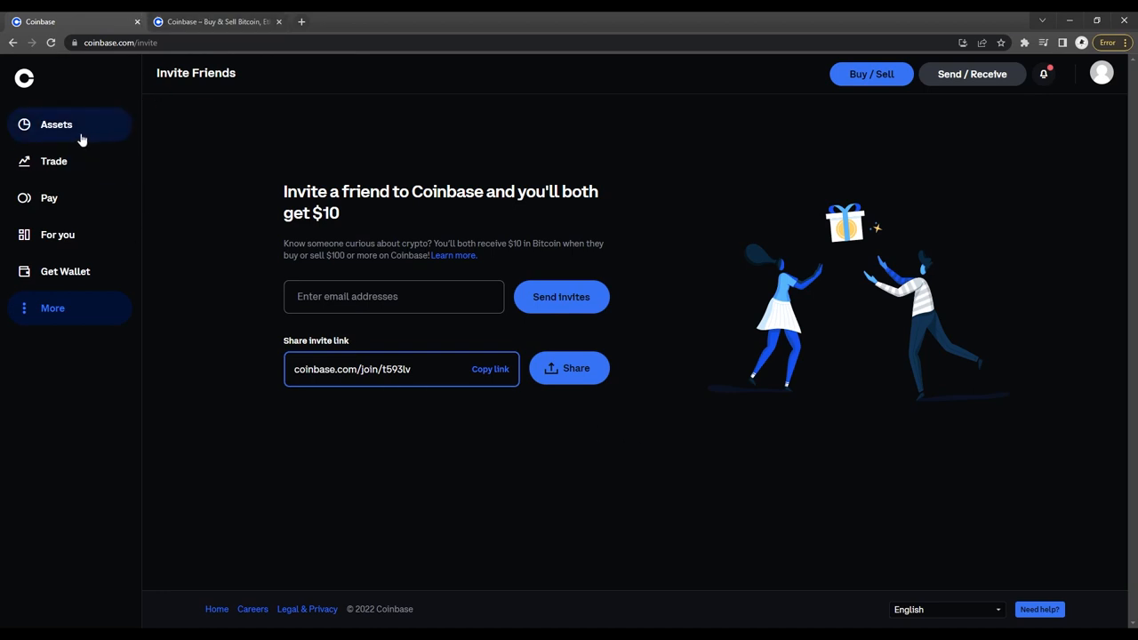
mouse_move(347, 116)
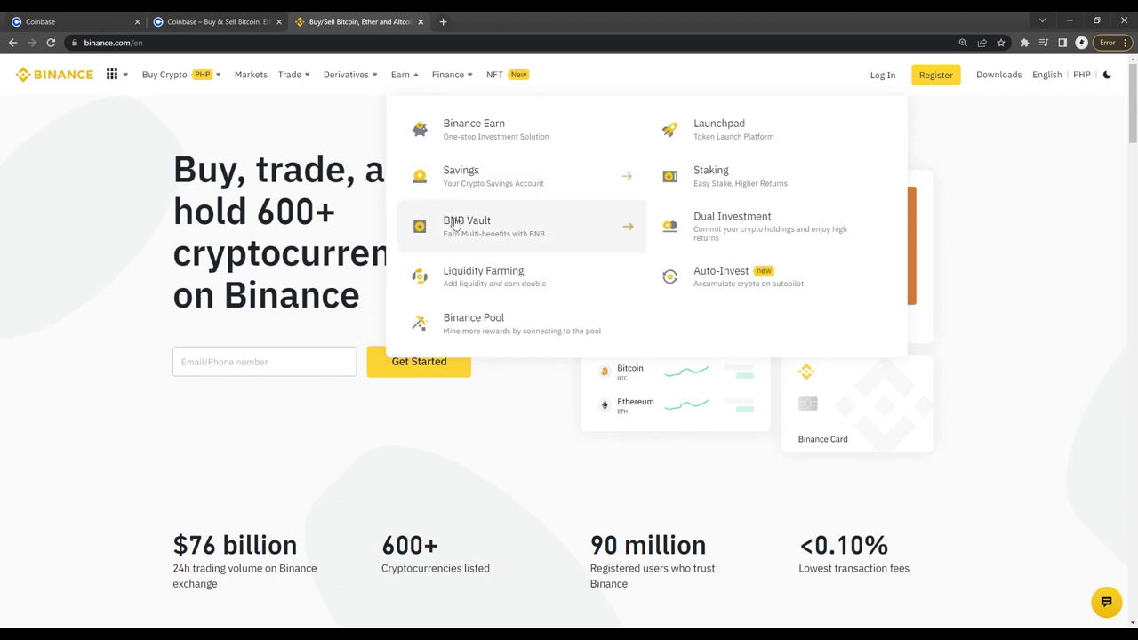
Scroll the Binance homepage down to the footer's Referral and Affiliate links.
scroll(down, 3)
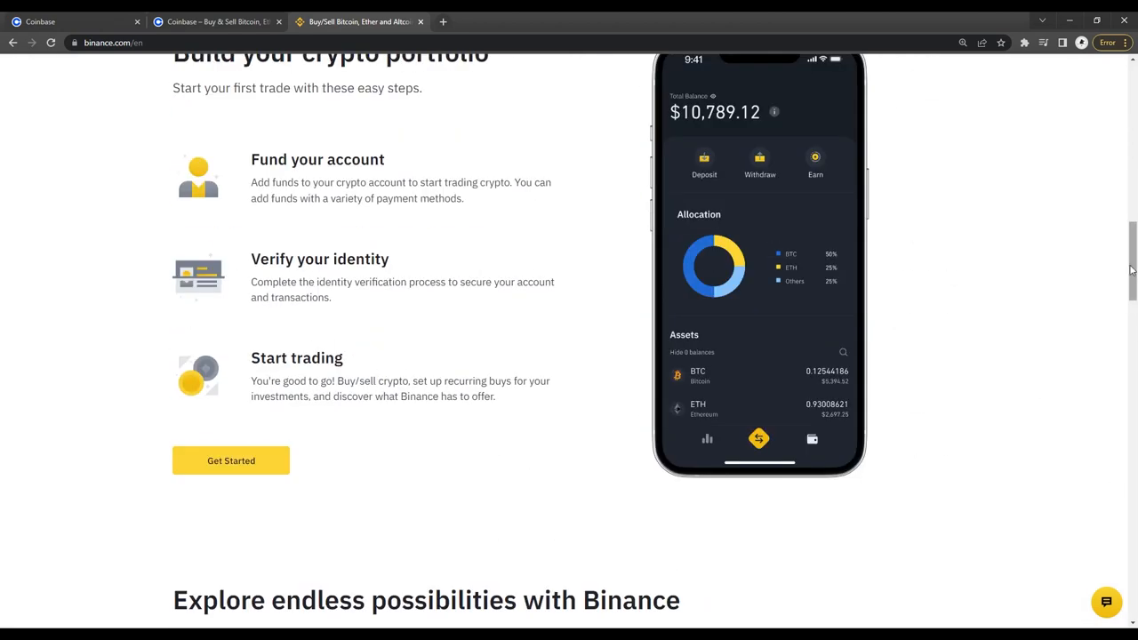
scroll(down, 3)
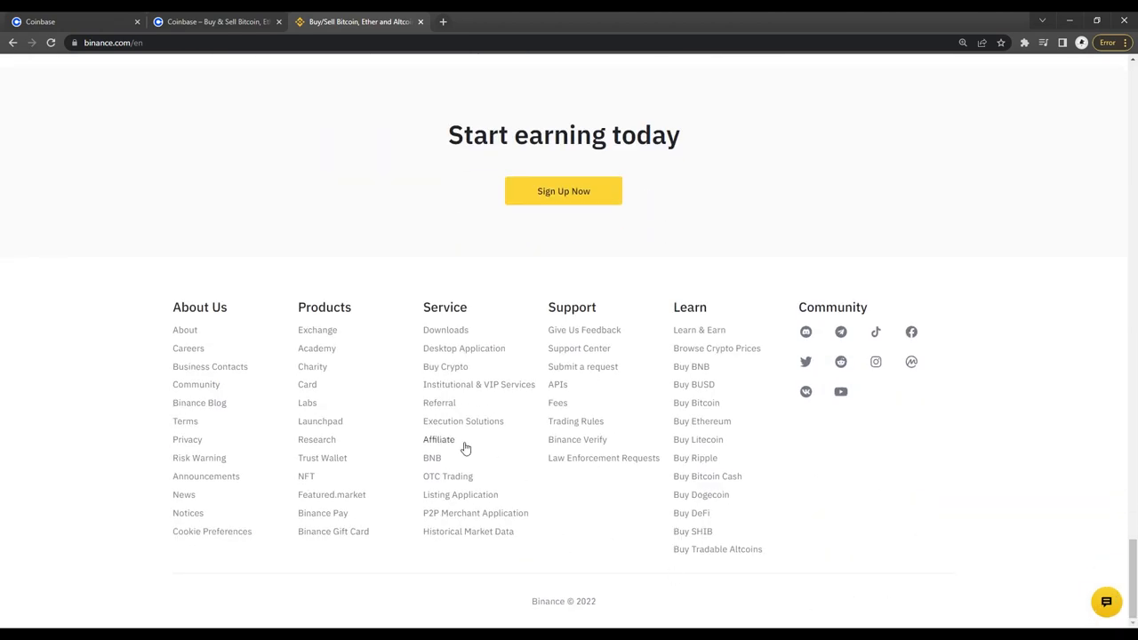
Review the Binance Affiliate Program's commissions of up to 50%, then switch back to the Coinbase tab.
click(439, 439)
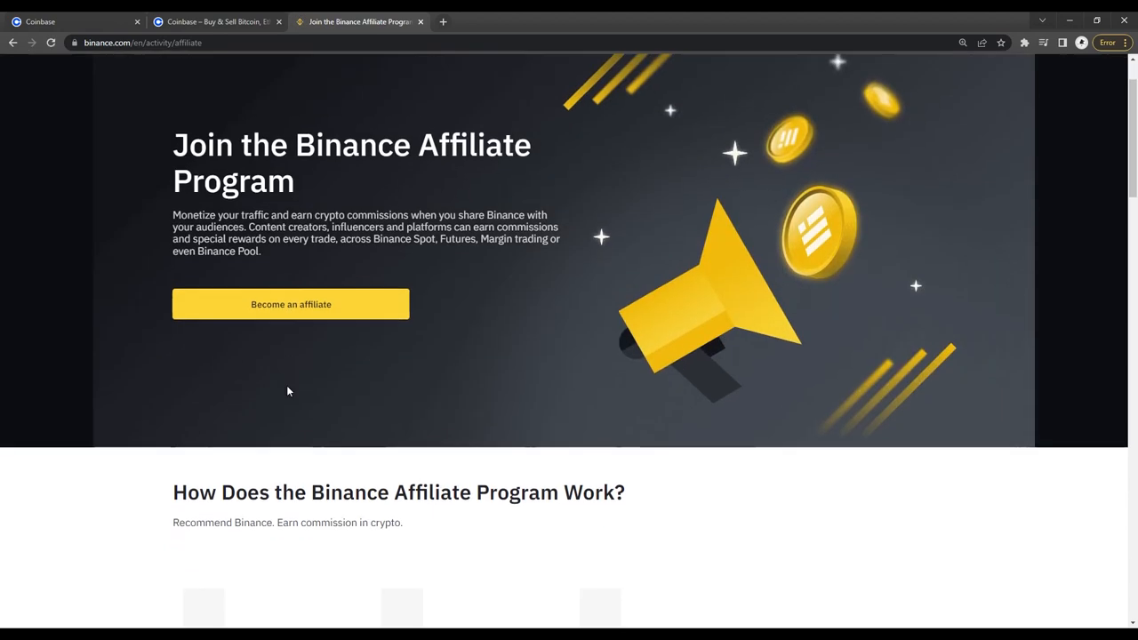
scroll(down, 3)
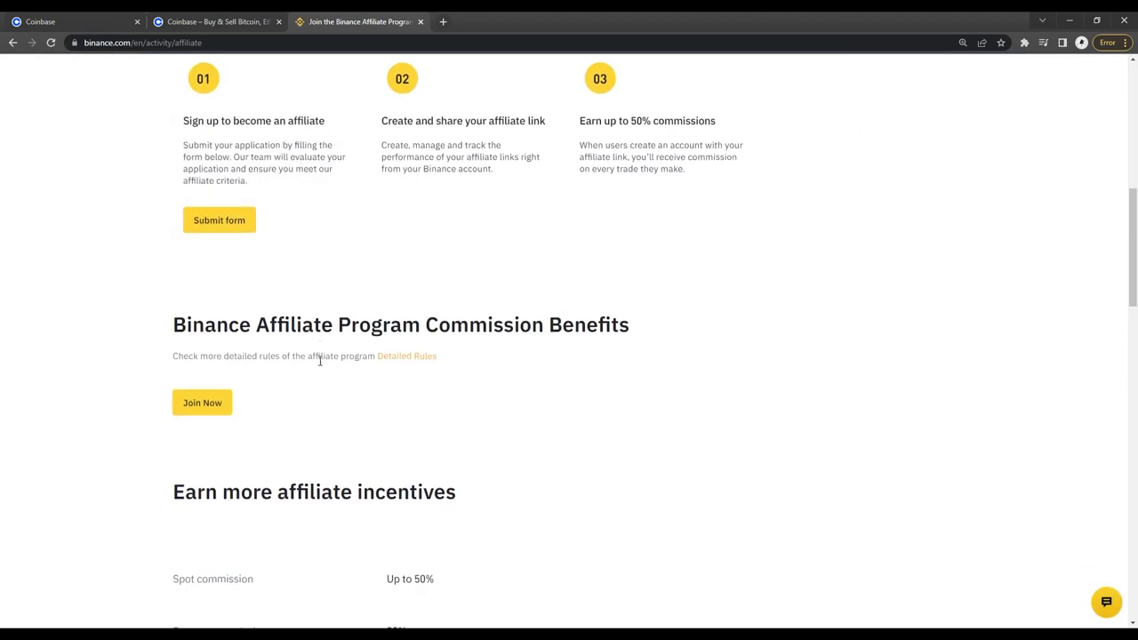
scroll(down, 3)
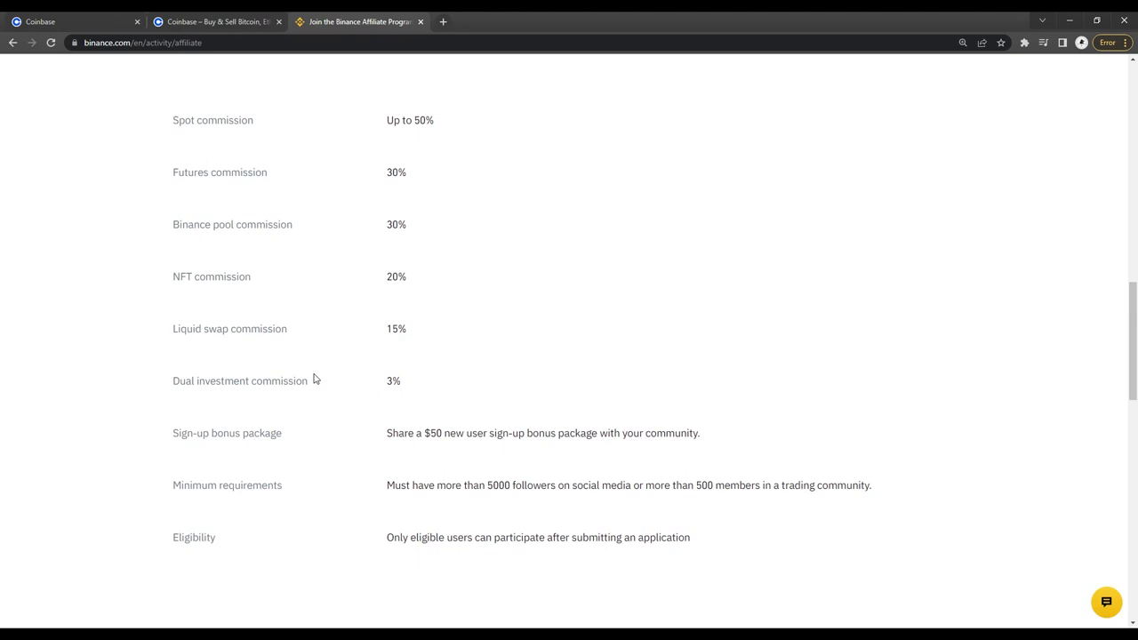
click(71, 22)
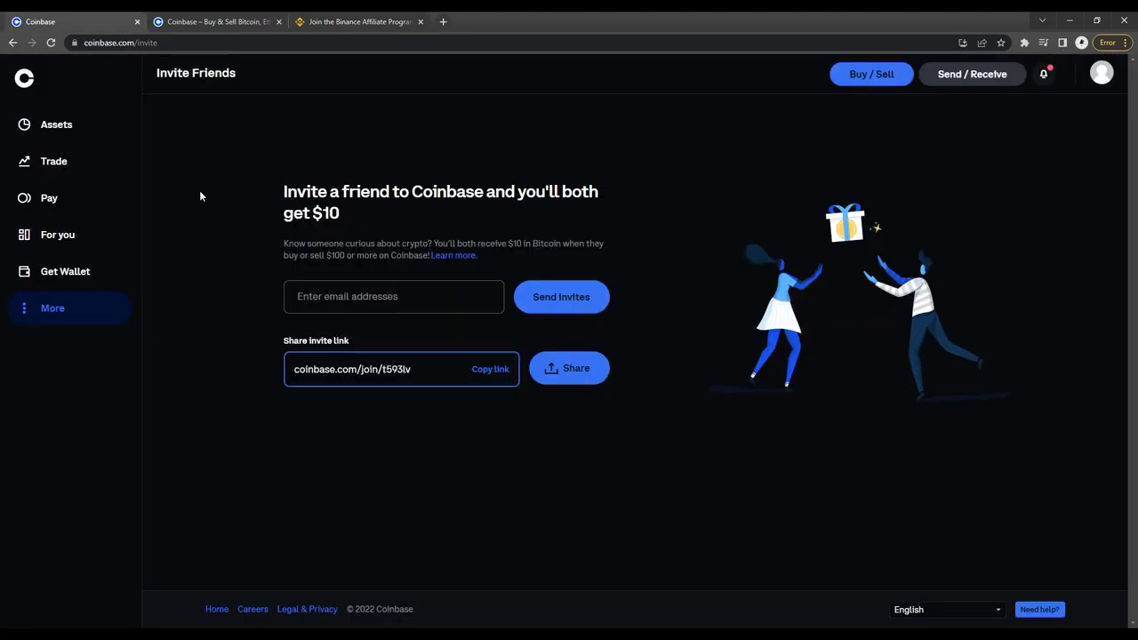
mouse_move(209, 208)
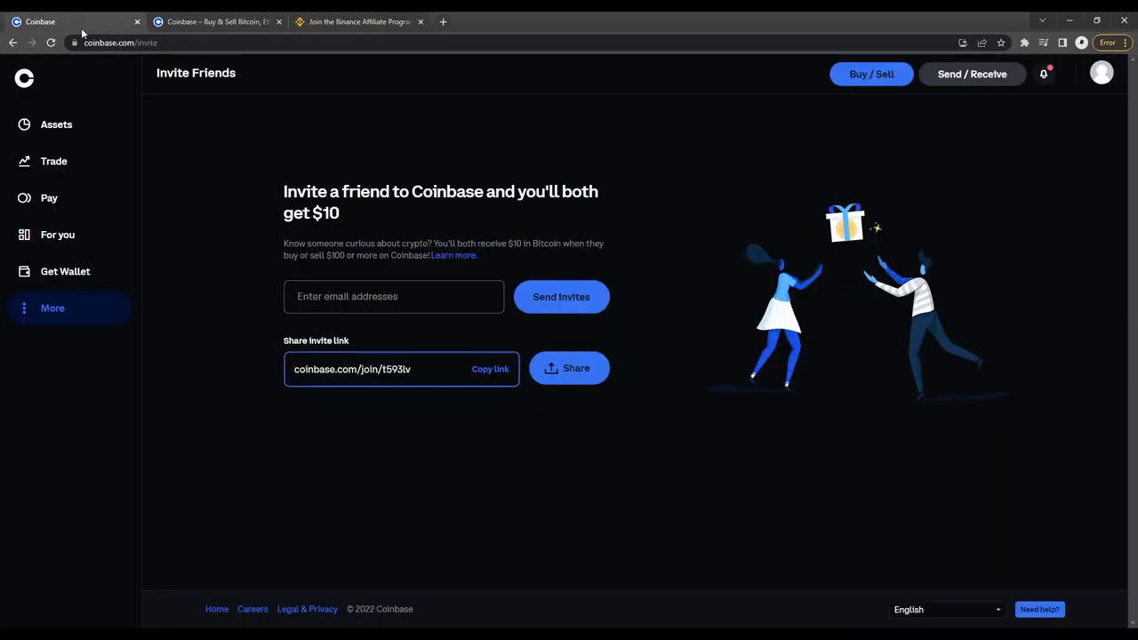
Click Assets in the Coinbase sidebar to leave the Invite Friends page.
click(56, 124)
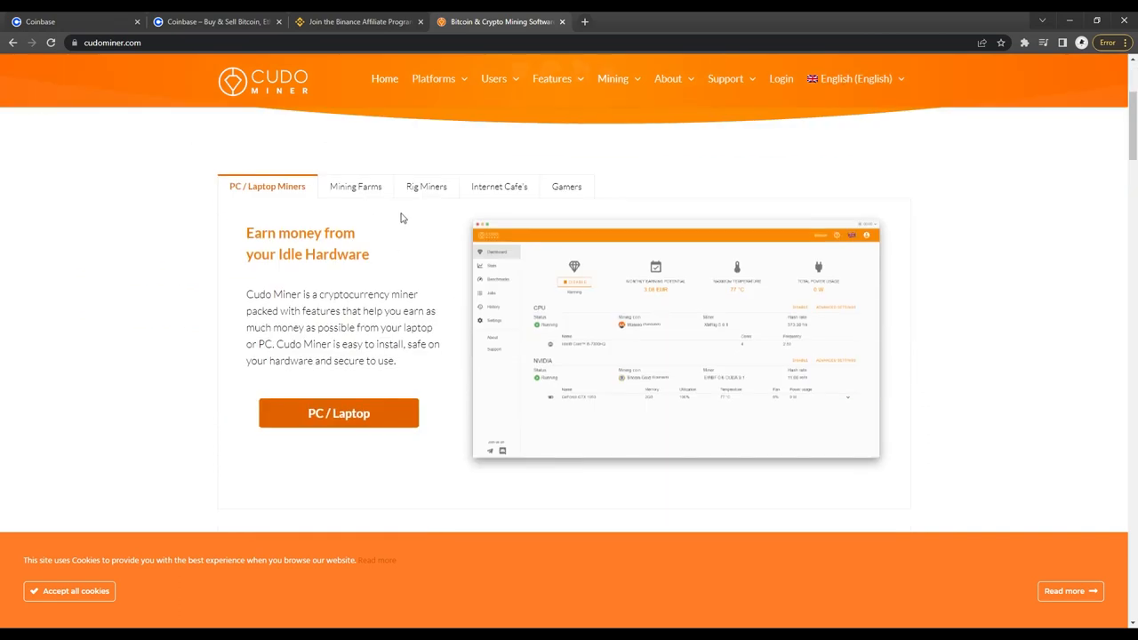
mouse_move(414, 206)
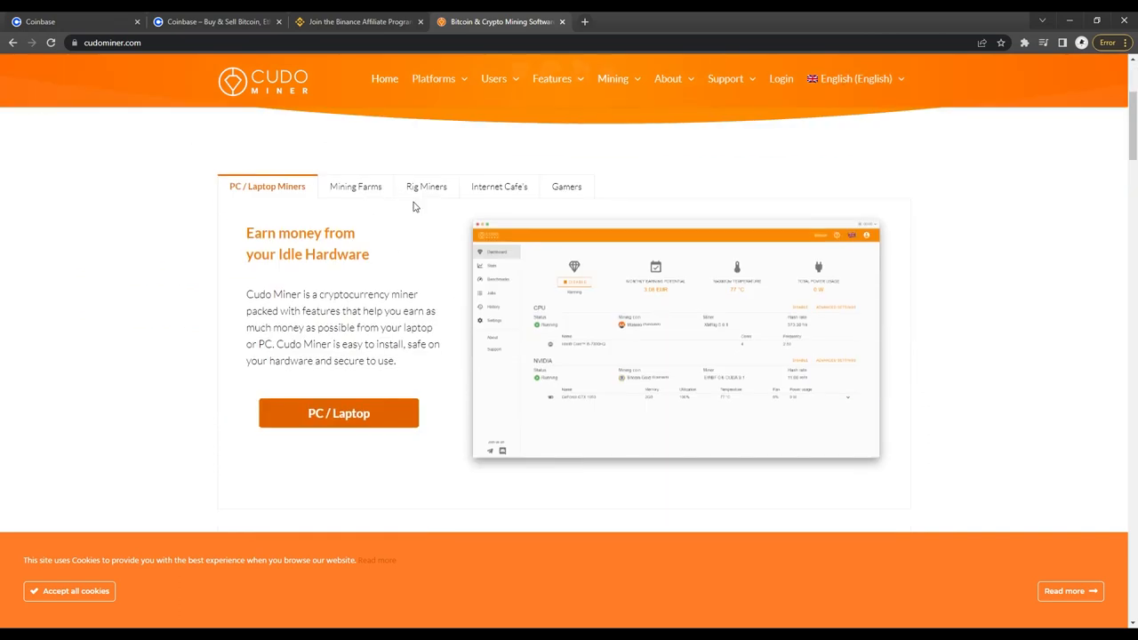
mouse_move(371, 331)
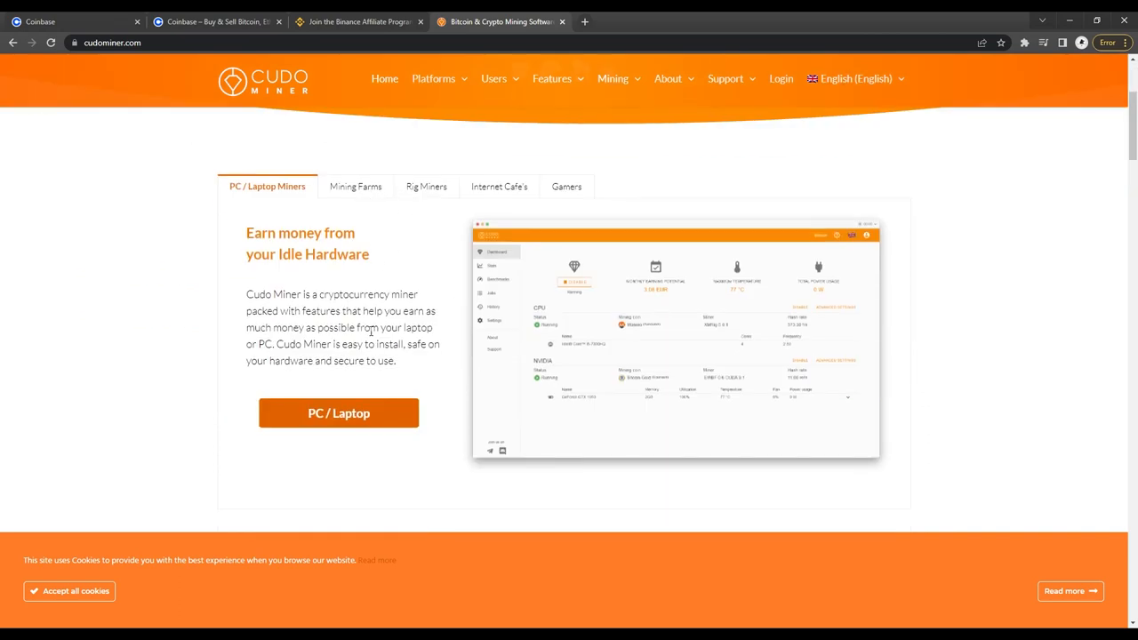
scroll(down, 3)
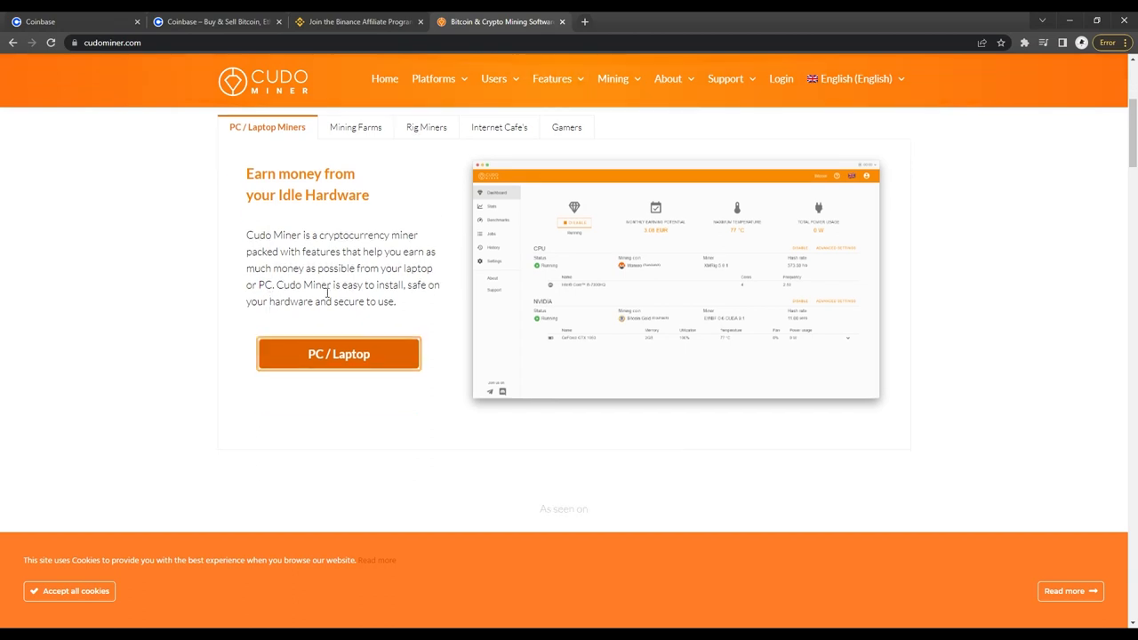
click(497, 127)
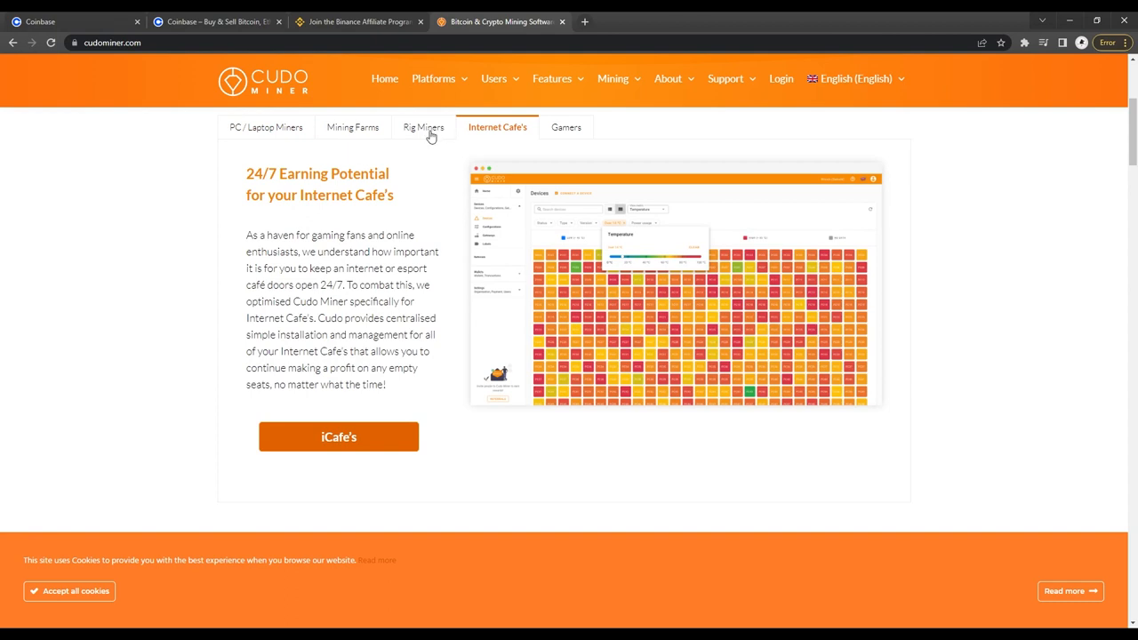
mouse_move(419, 143)
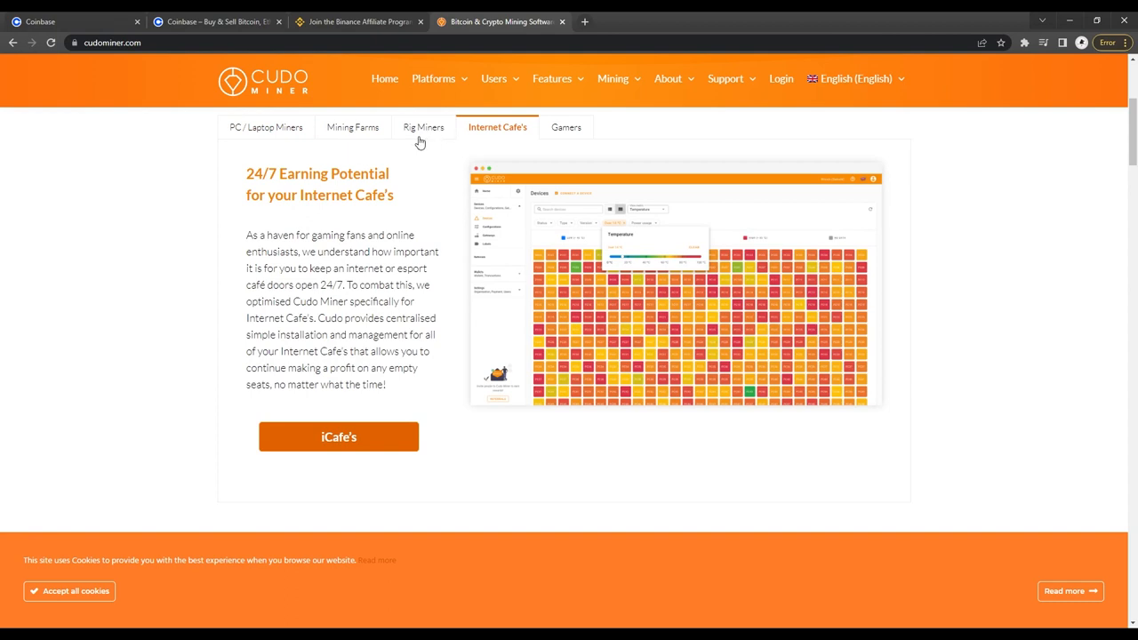
click(564, 126)
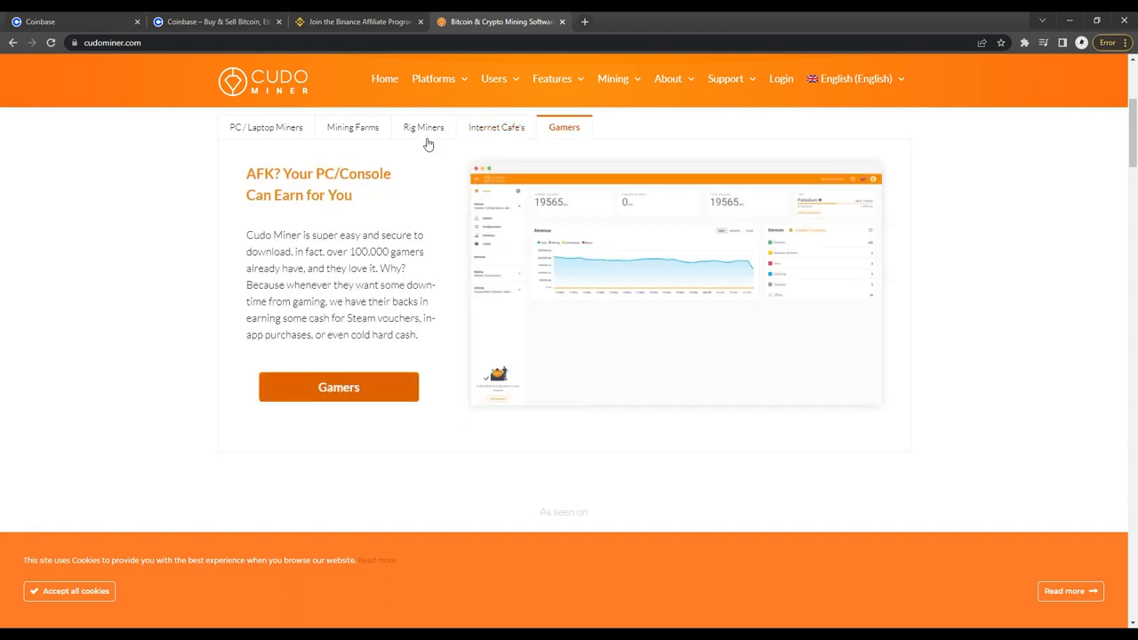
mouse_move(421, 141)
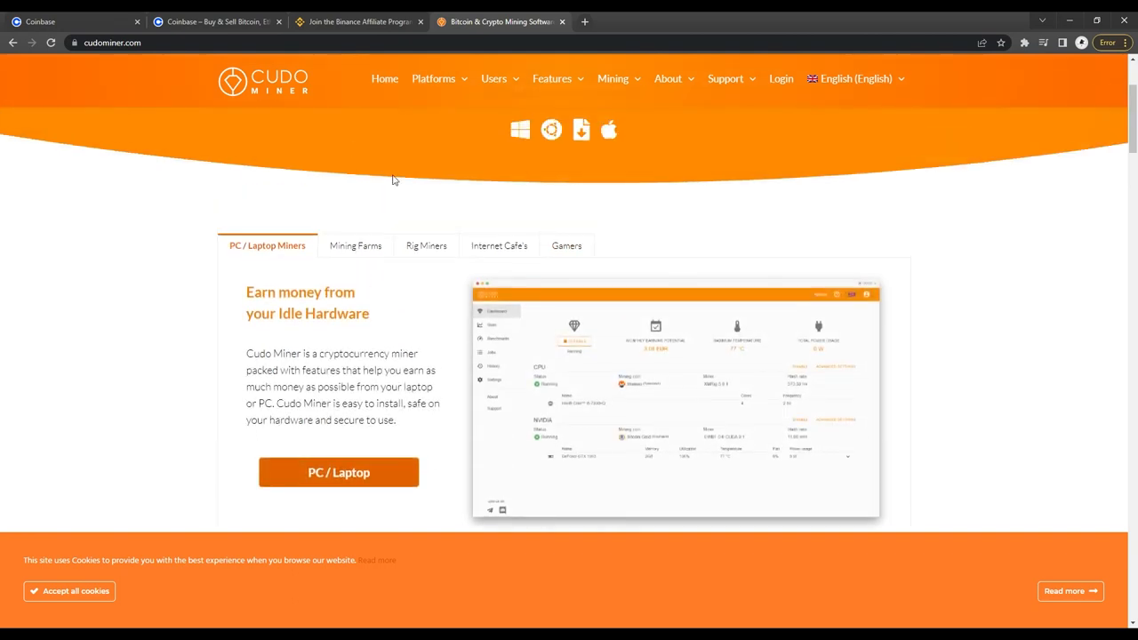
scroll(up, 3)
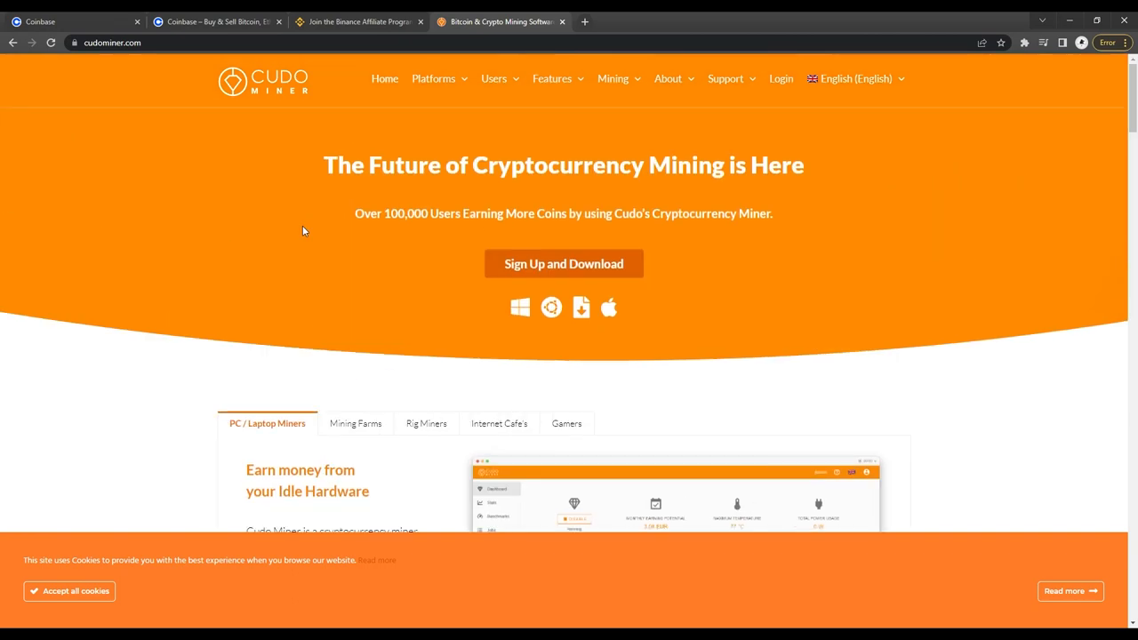
scroll(down, 3)
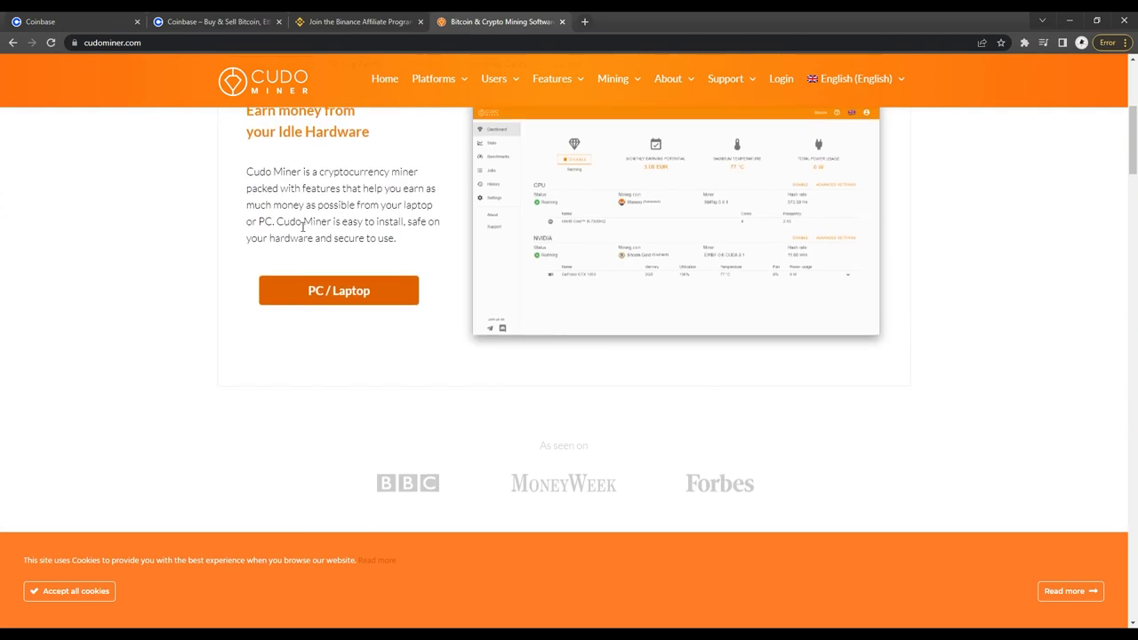
scroll(up, 3)
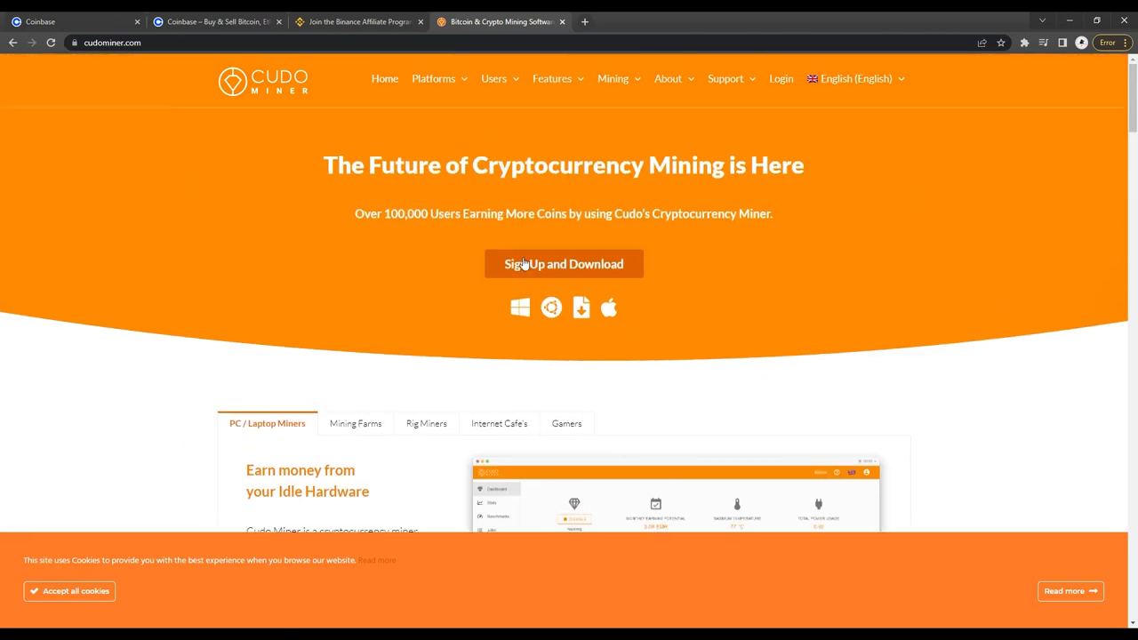
mouse_move(524, 277)
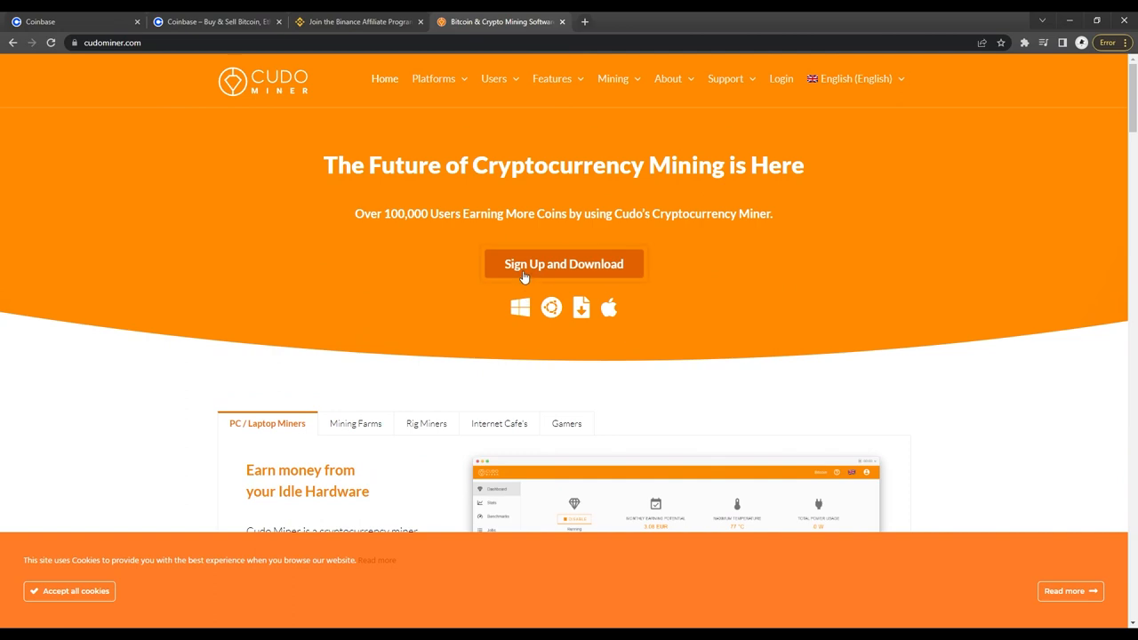
scroll(down, 3)
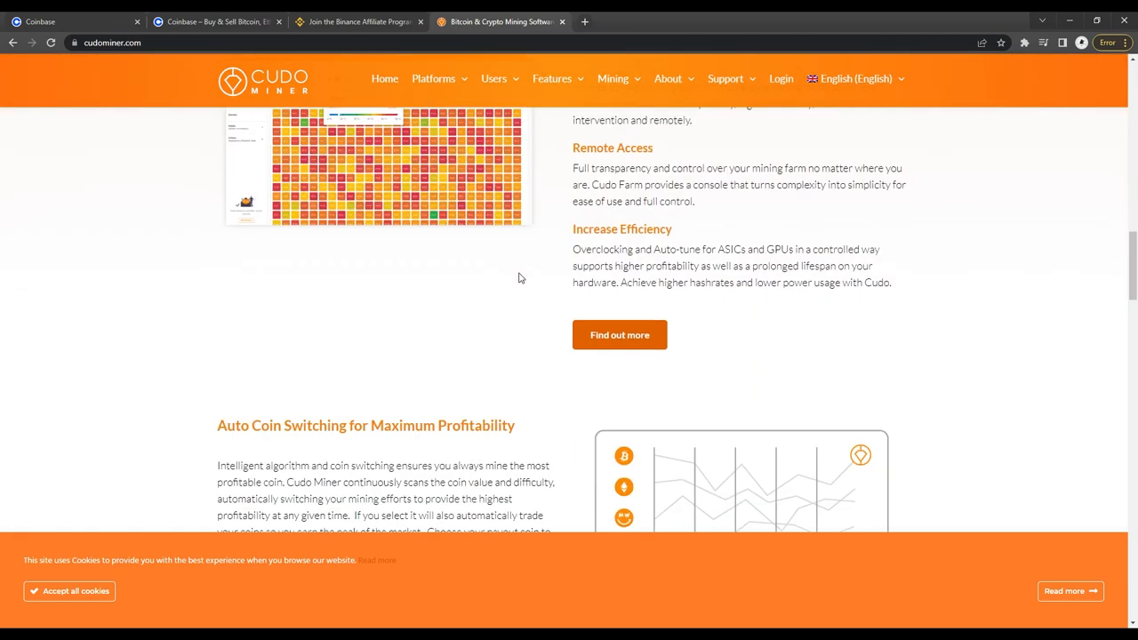
scroll(up, 3)
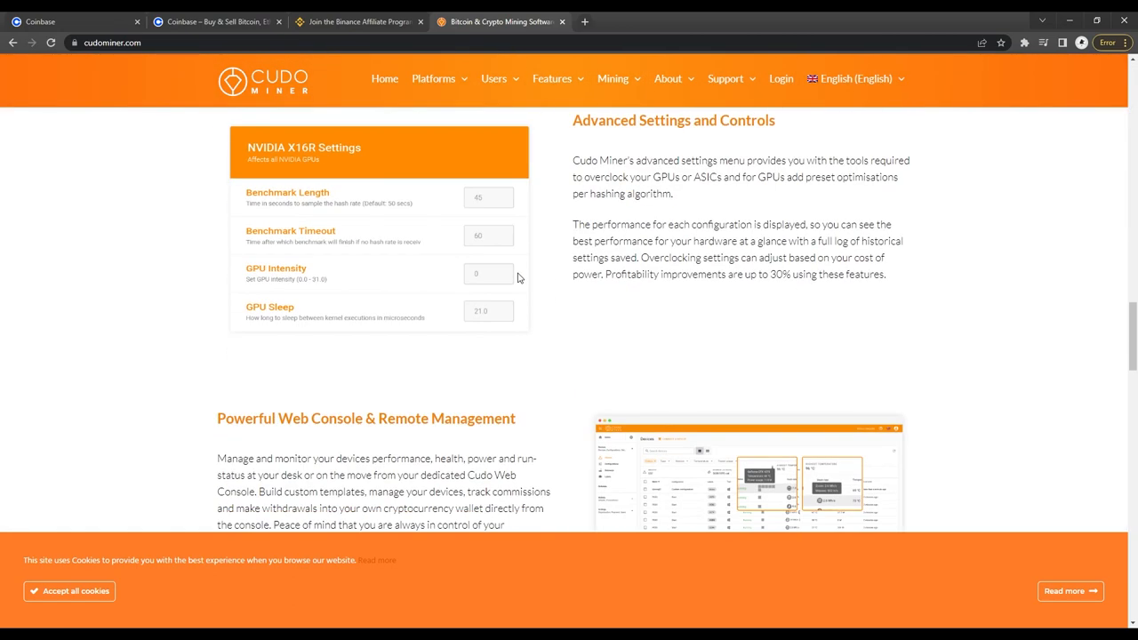
scroll(up, 3)
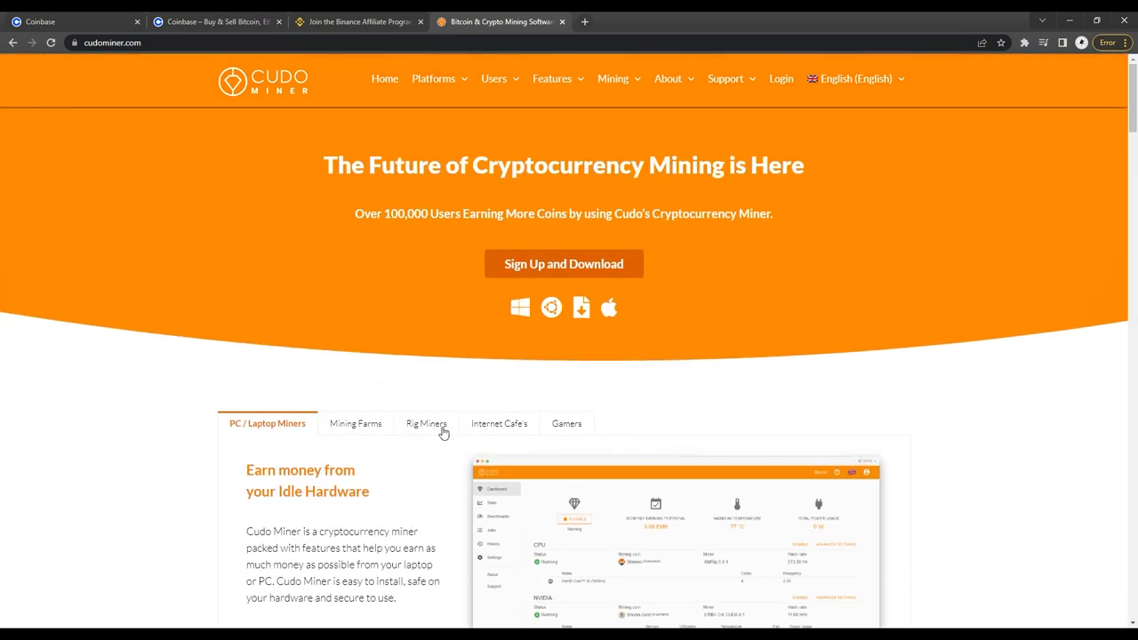
scroll(down, 3)
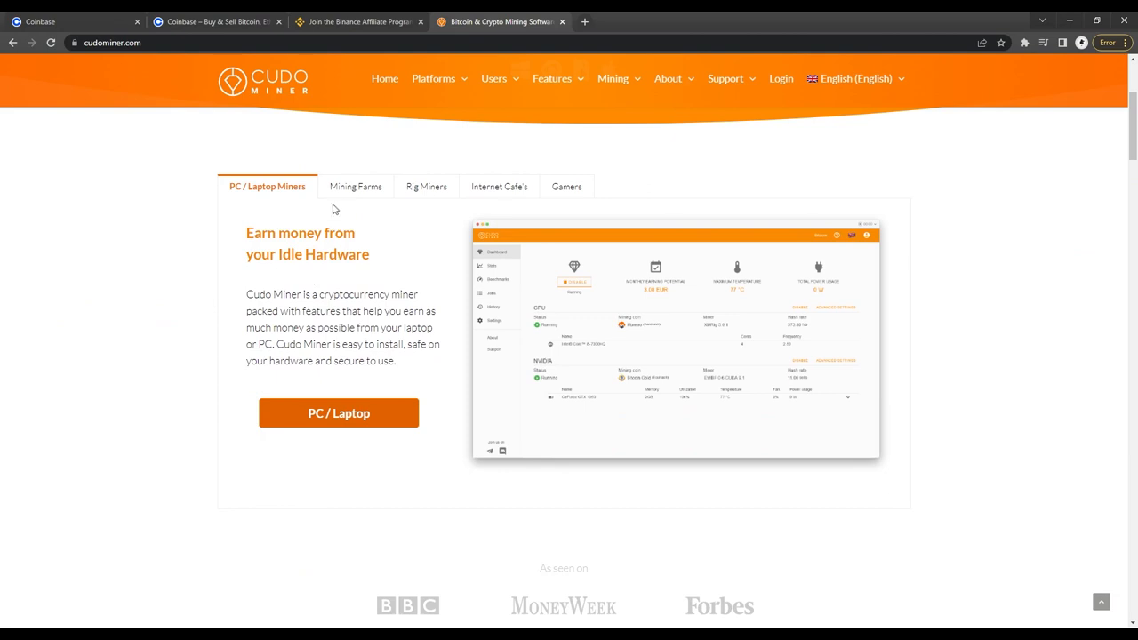
click(354, 186)
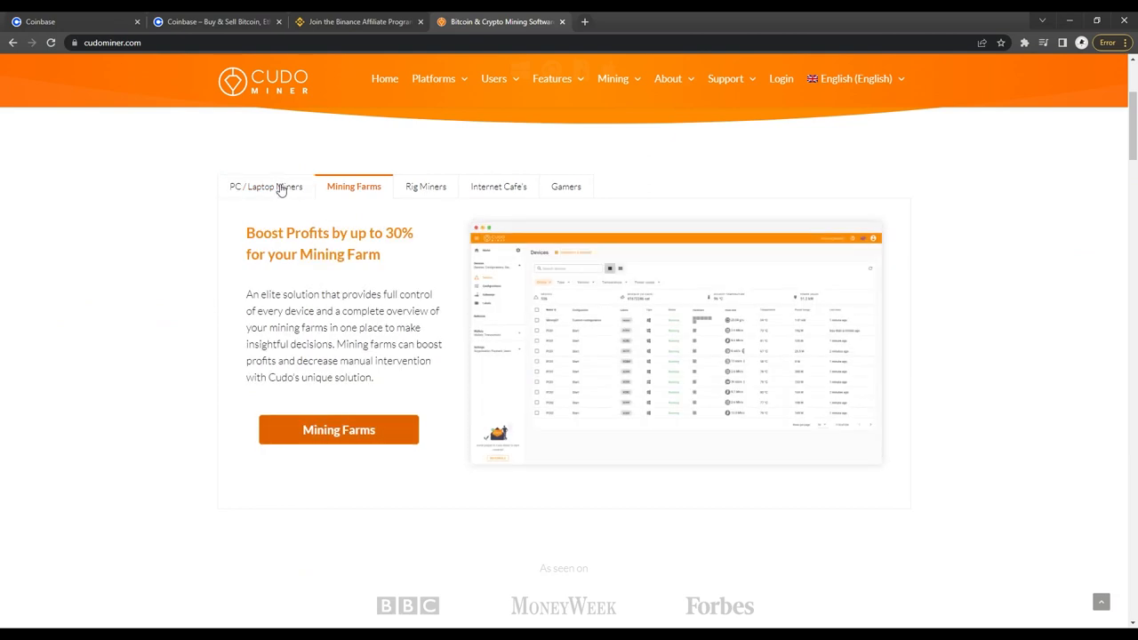
click(265, 186)
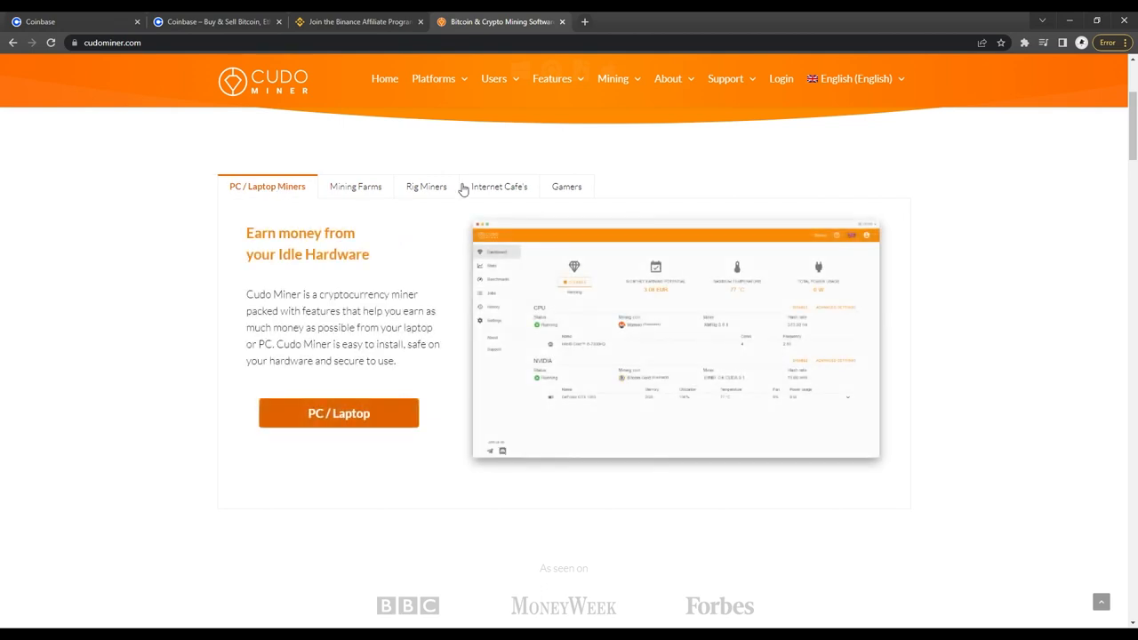
click(563, 187)
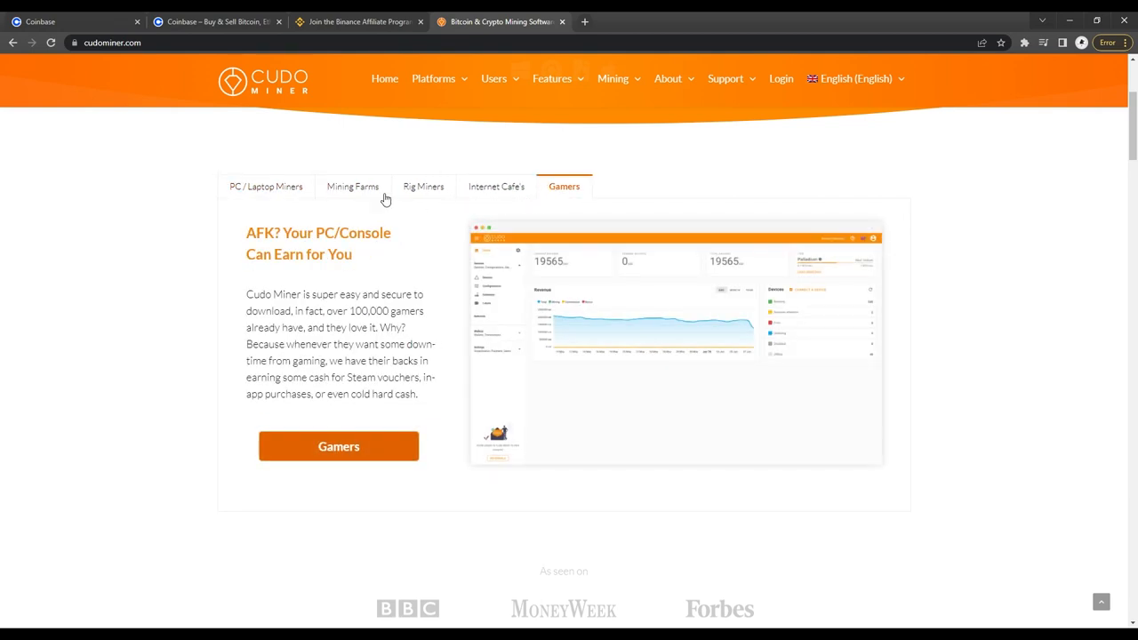
mouse_move(293, 193)
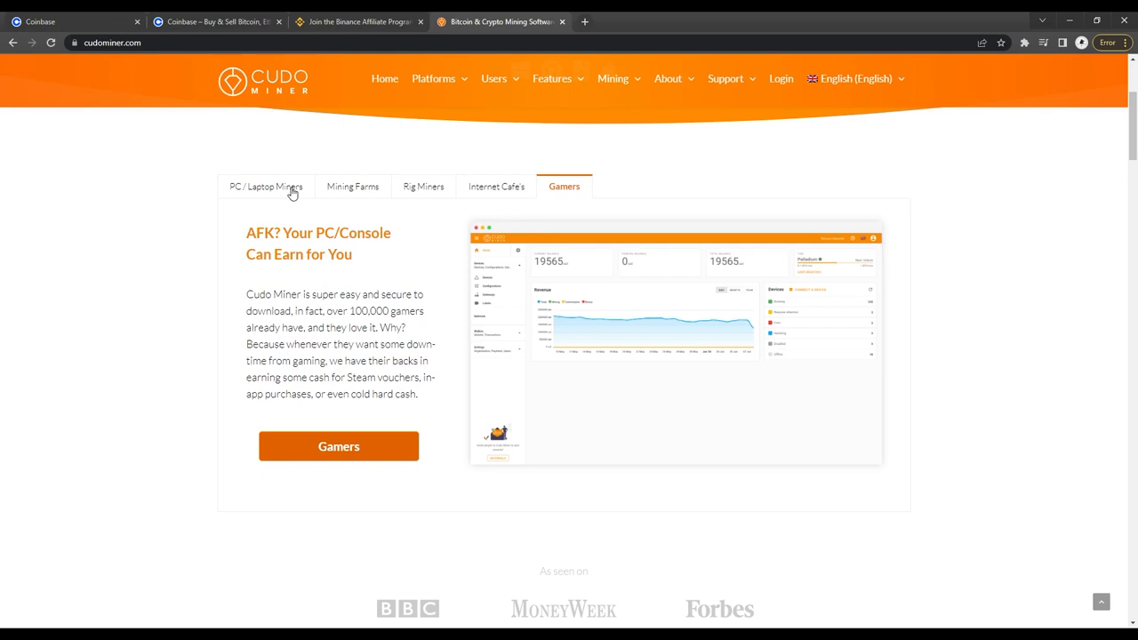
click(266, 186)
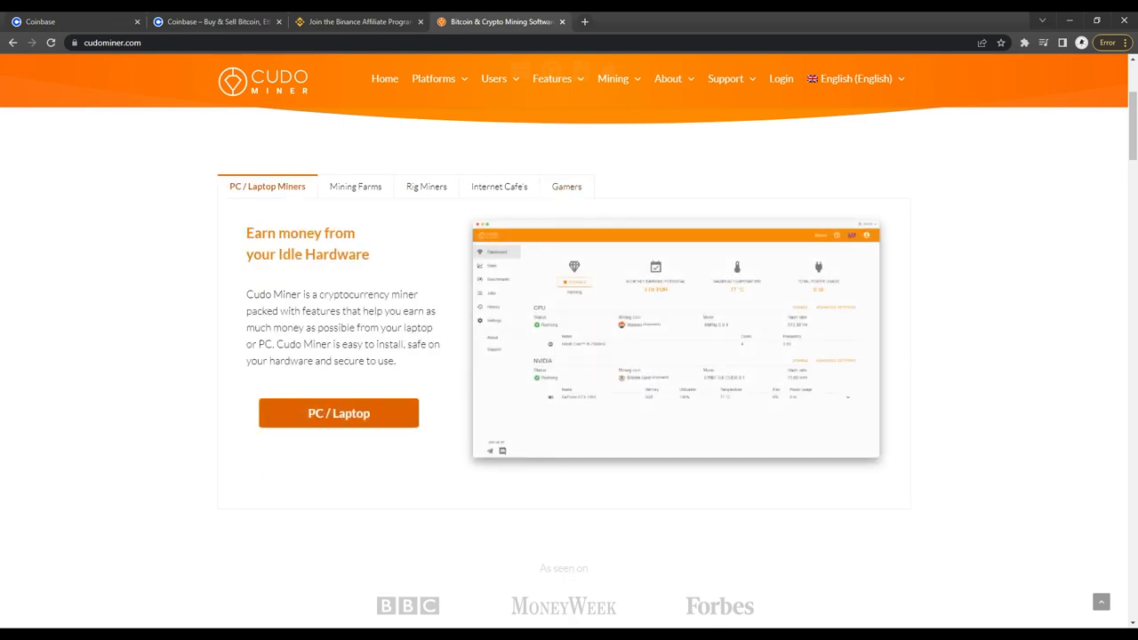
click(358, 21)
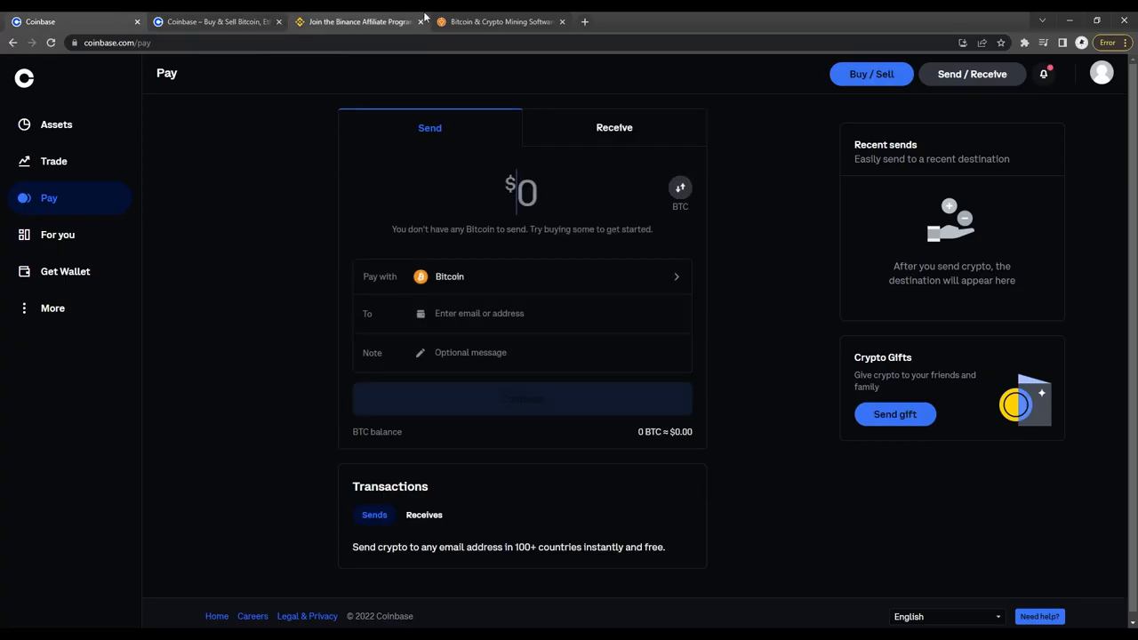
click(501, 22)
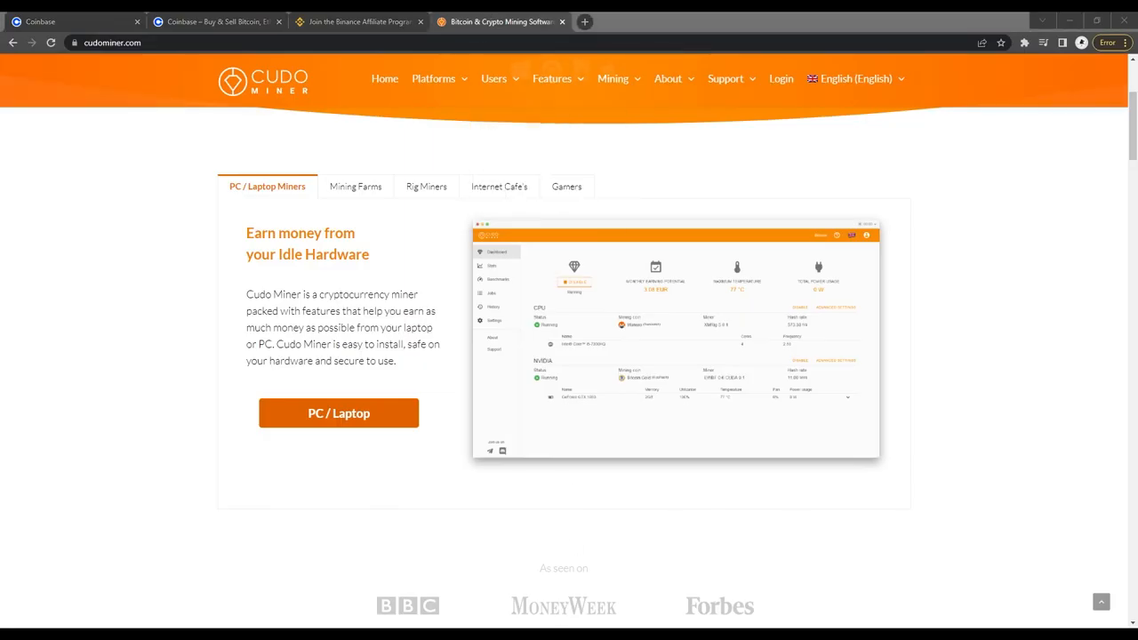